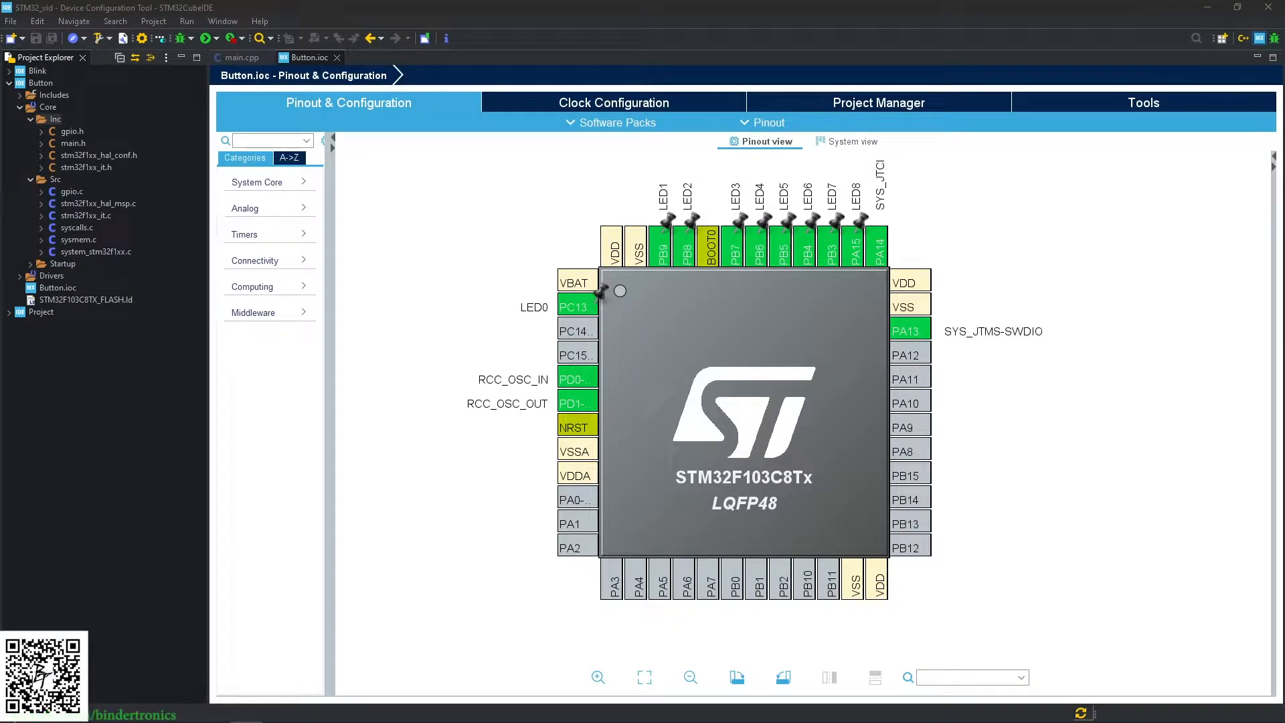
{"action": "mouse_move", "coordinate": [511, 583]}
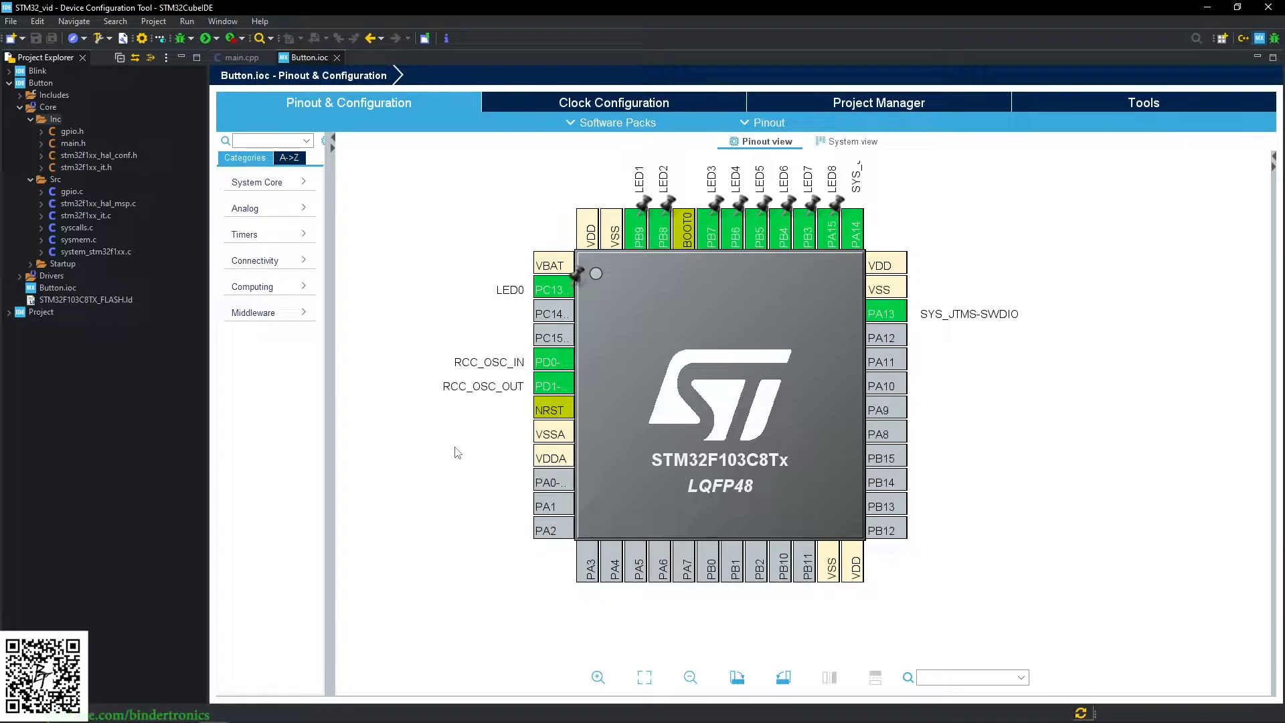
{"action": "mouse_move", "coordinate": [892, 486]}
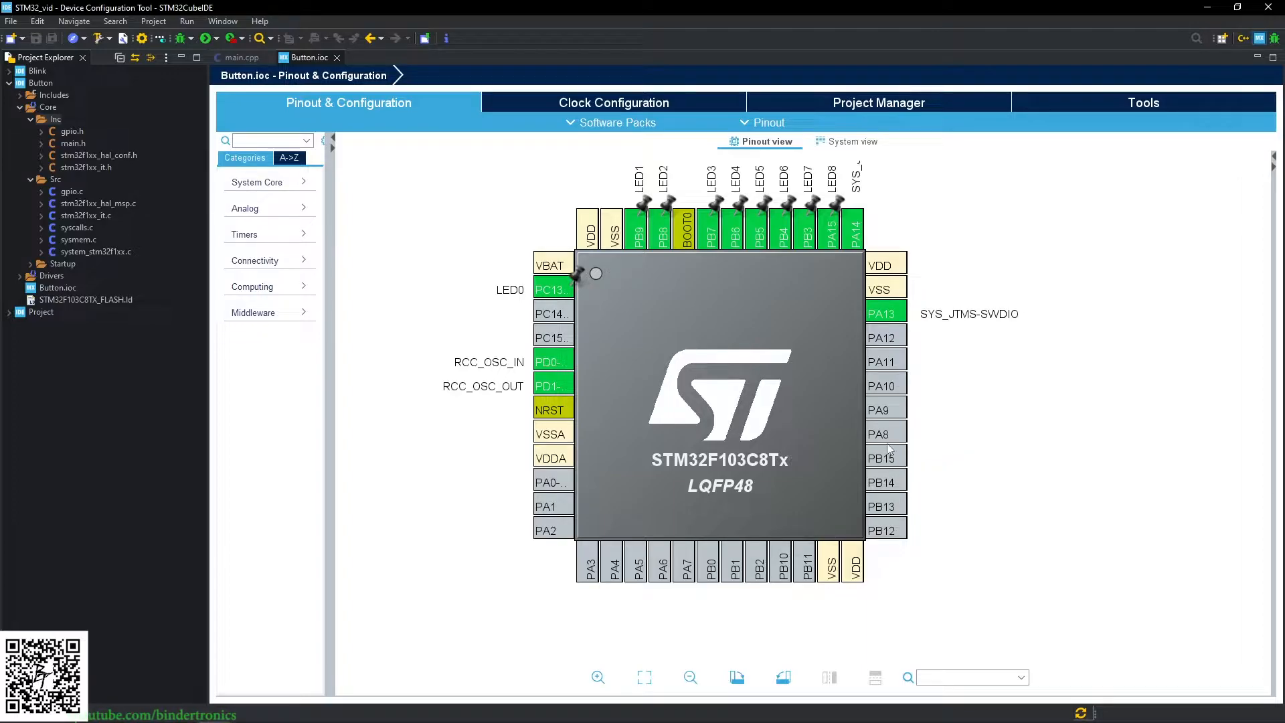
{"action": "mouse_move", "coordinate": [936, 457]}
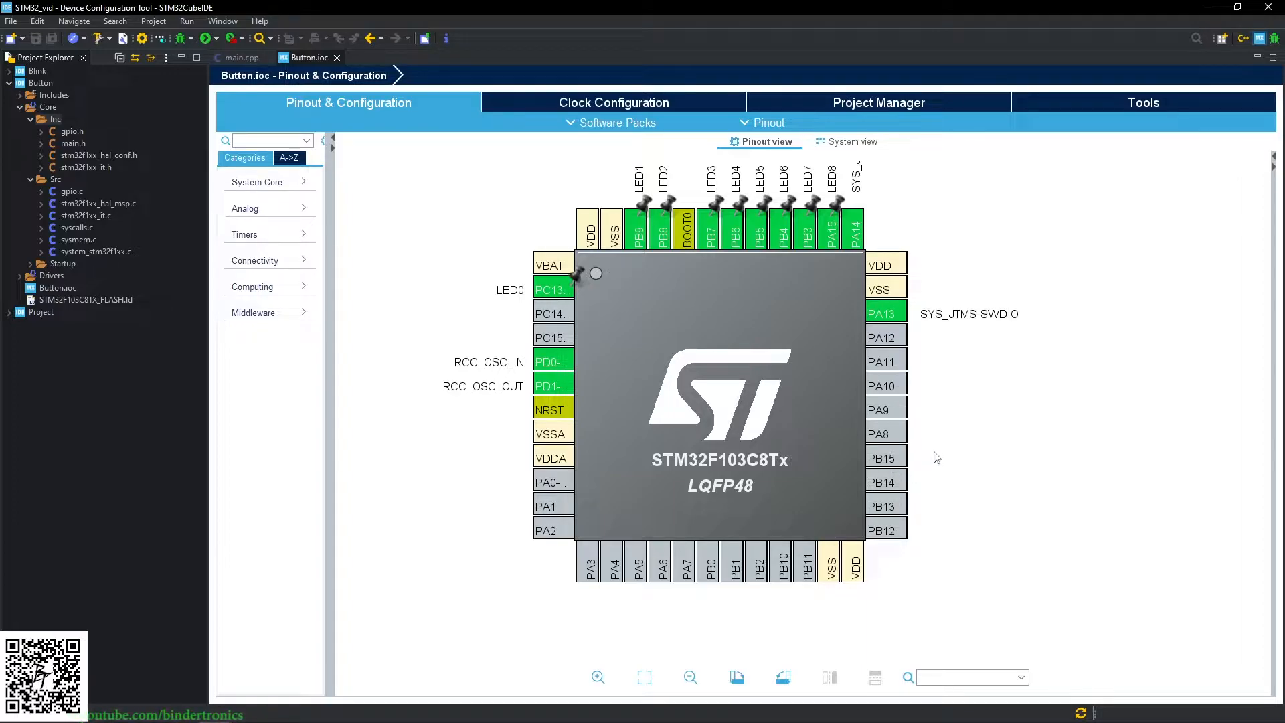
{"action": "mouse_move", "coordinate": [887, 462]}
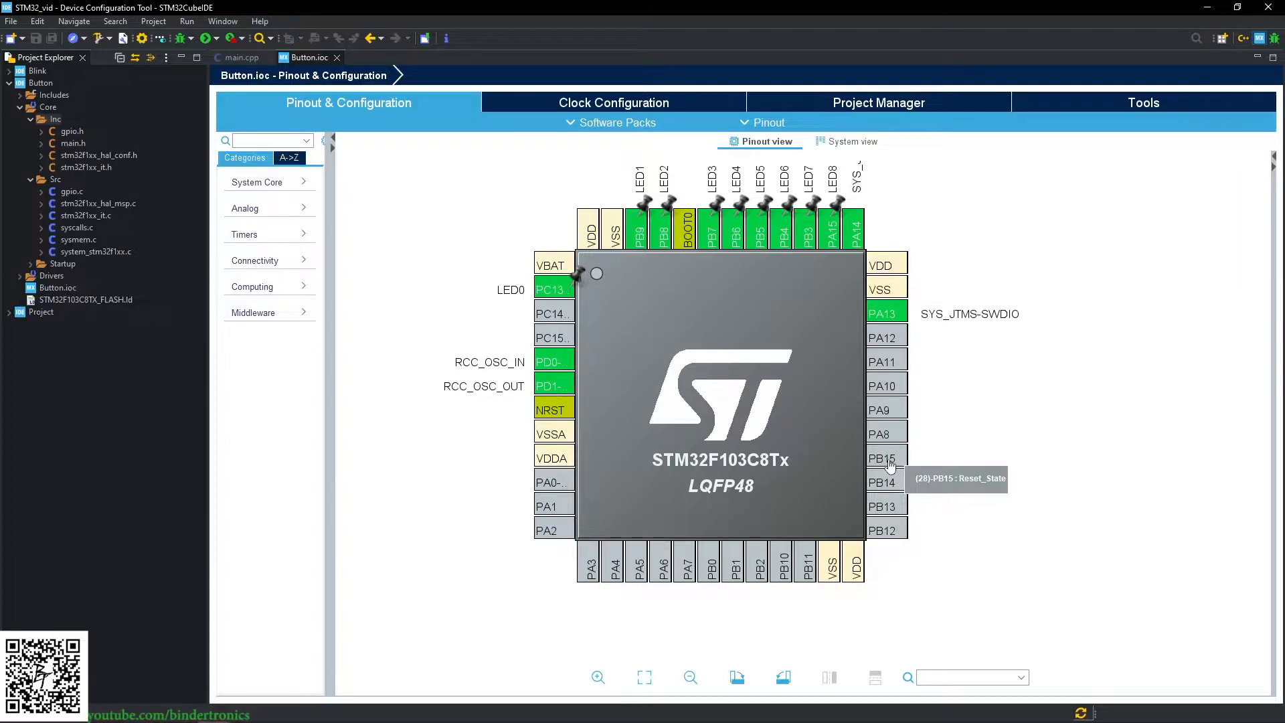
Set pins PB15 and PA8 to GPIO_Input.
{"action": "left_click", "coordinate": [885, 459]}
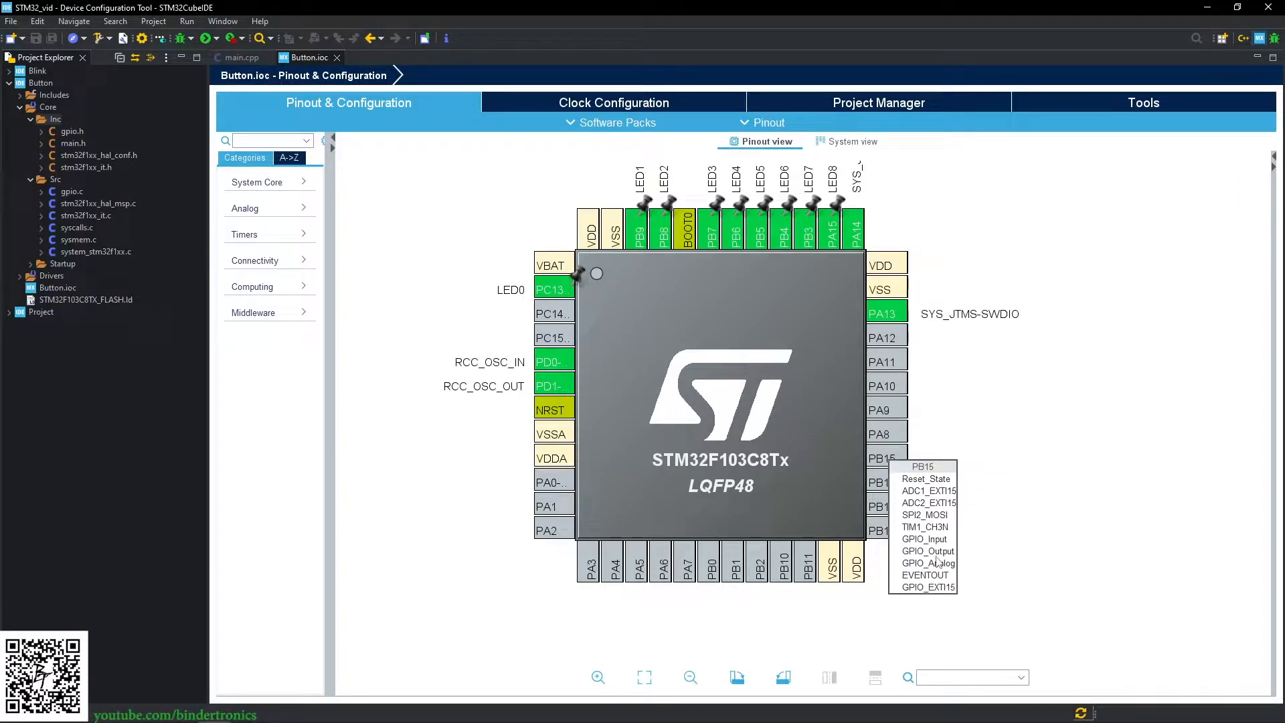
{"action": "left_click", "coordinate": [925, 539]}
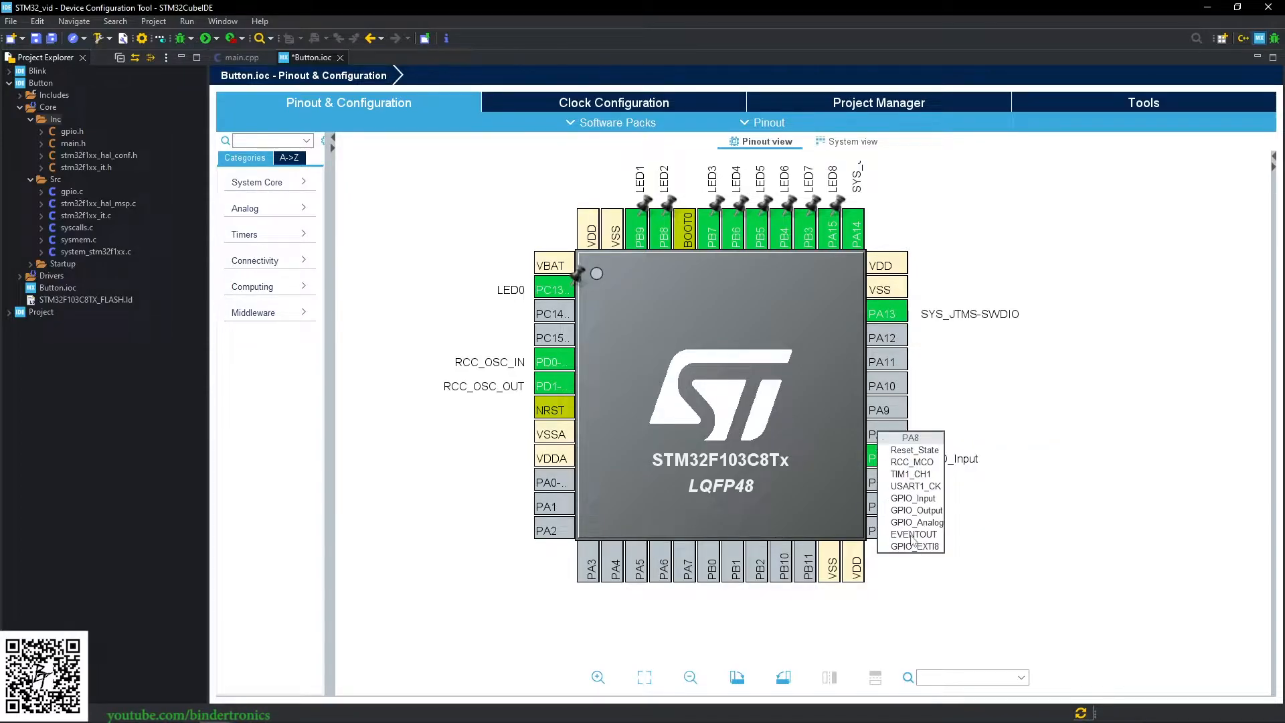
{"action": "mouse_move", "coordinate": [913, 510]}
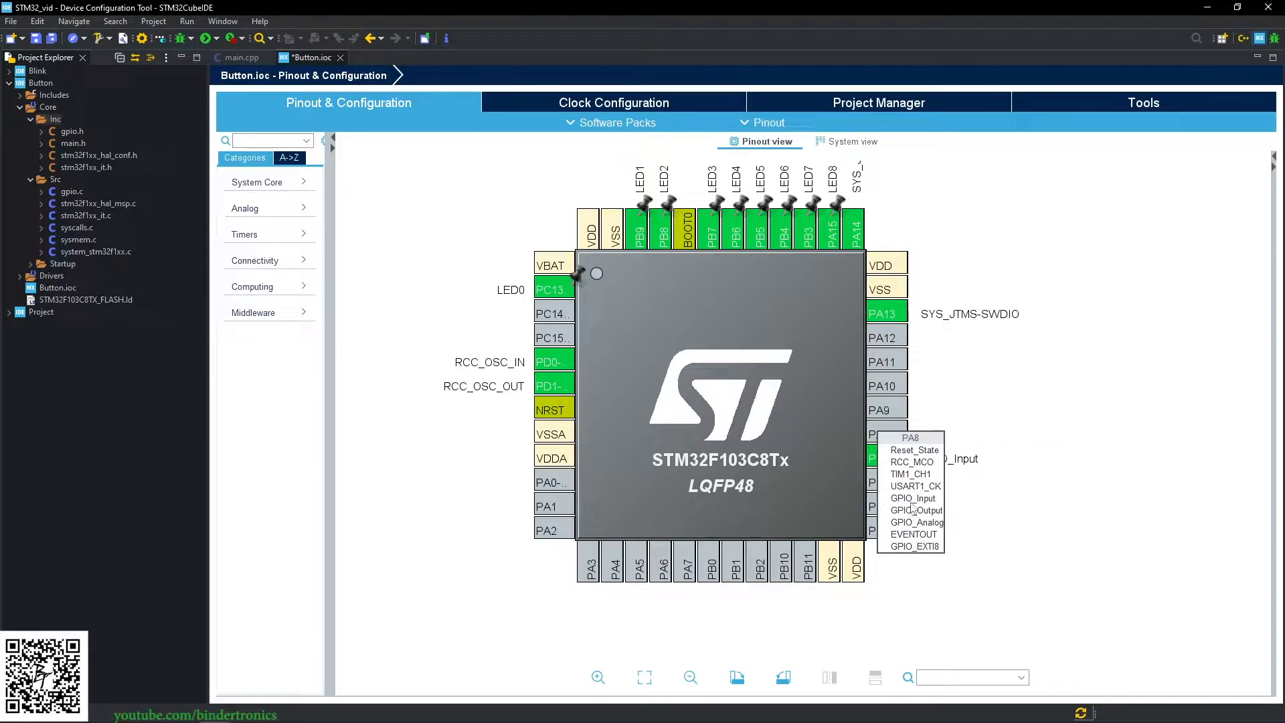
{"action": "left_click", "coordinate": [912, 498]}
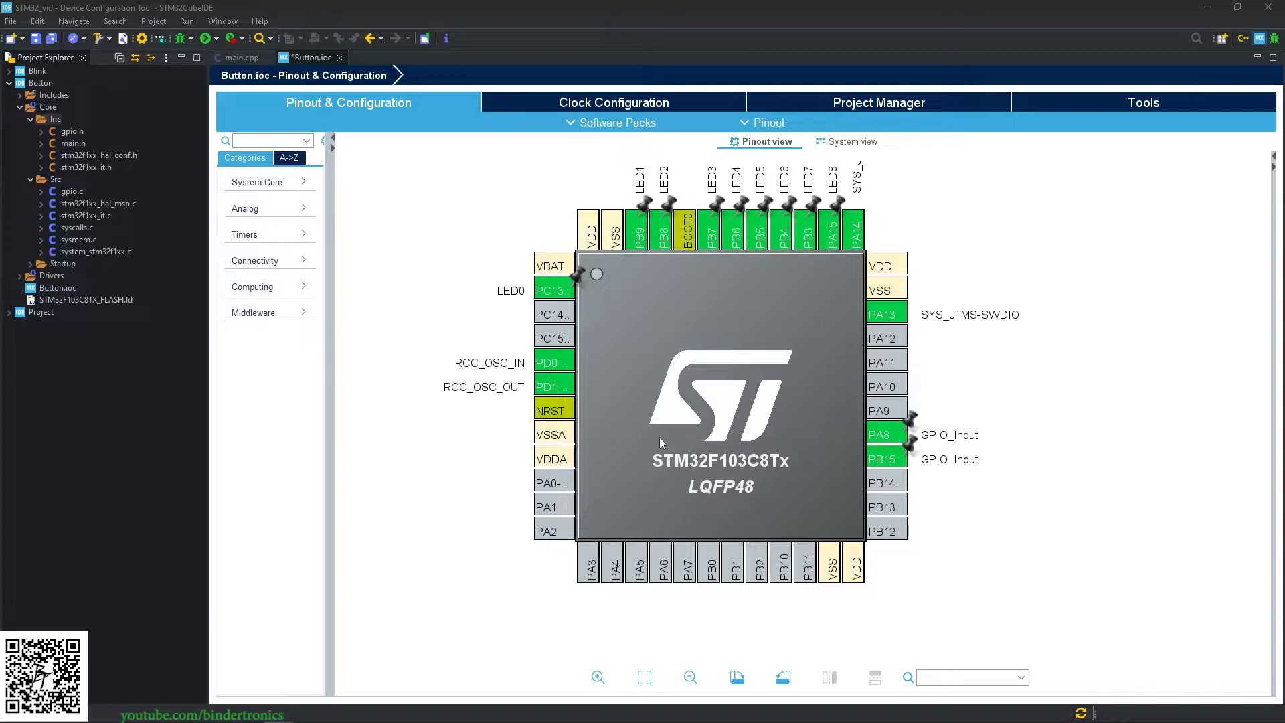
Give the new input pins the user labels SW1 and SW2.
{"action": "right_click", "coordinate": [882, 434]}
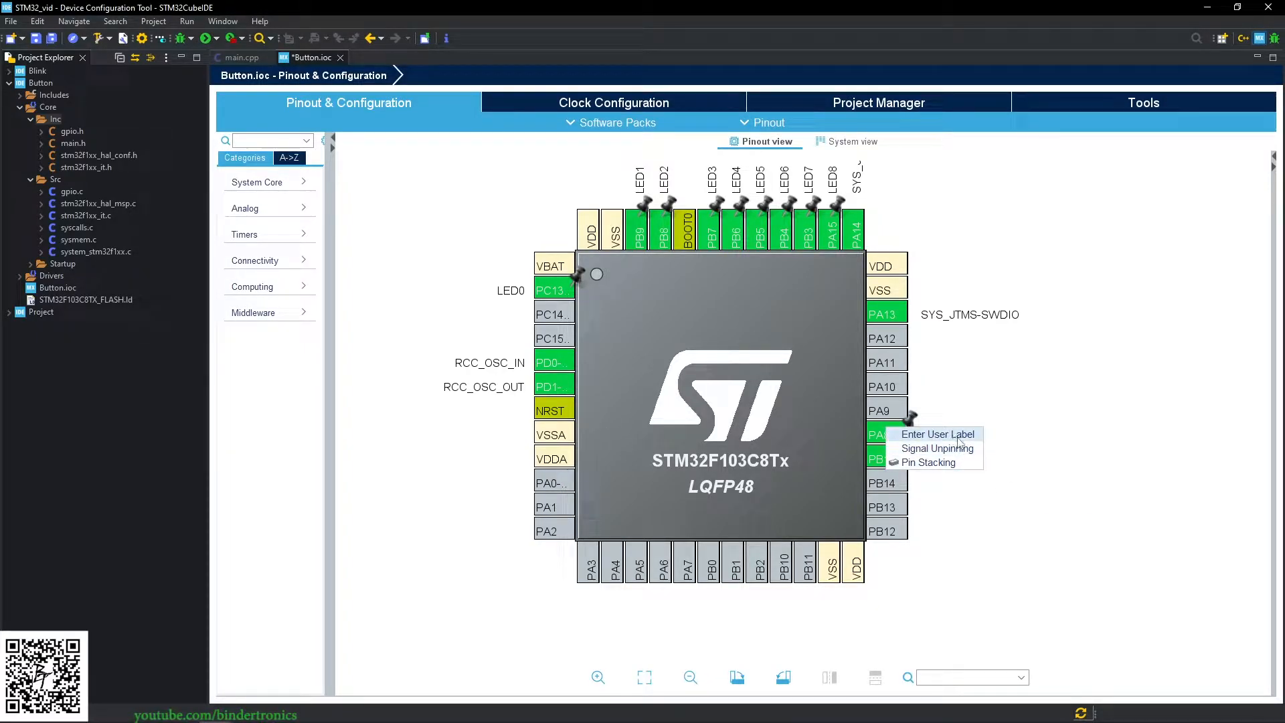
{"action": "left_click", "coordinate": [937, 435]}
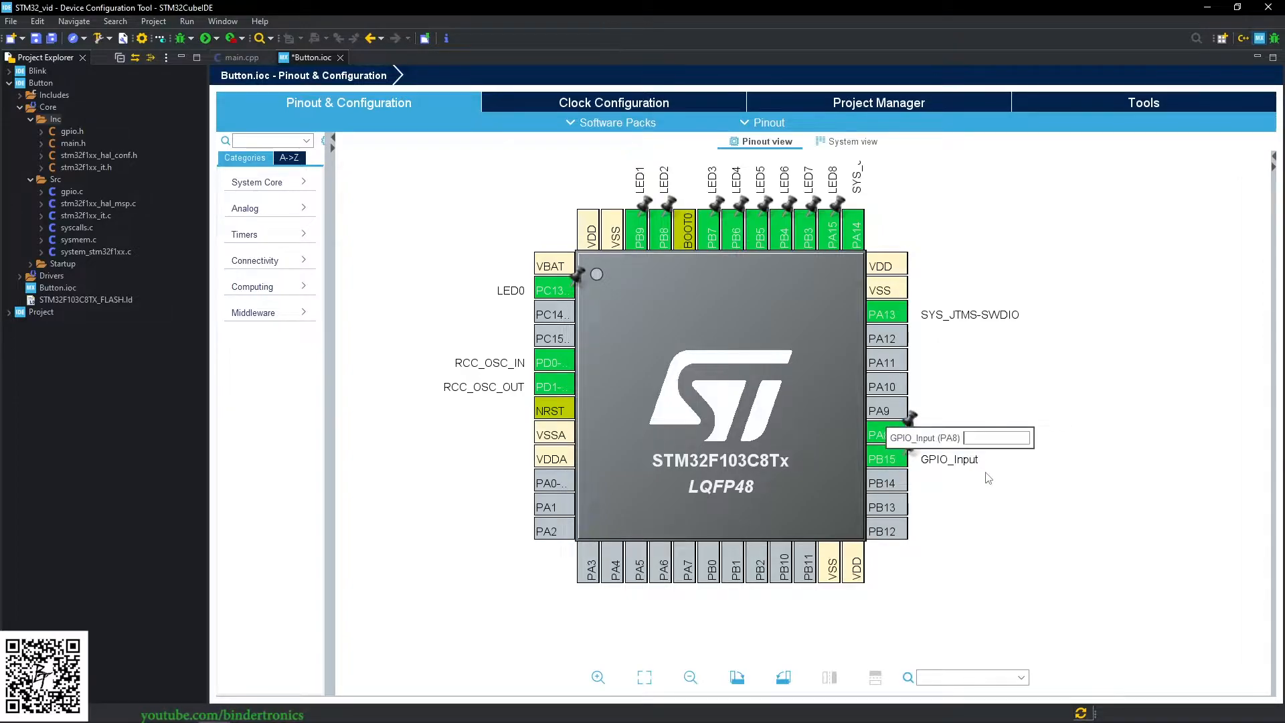
{"action": "type", "text": "SW1"}
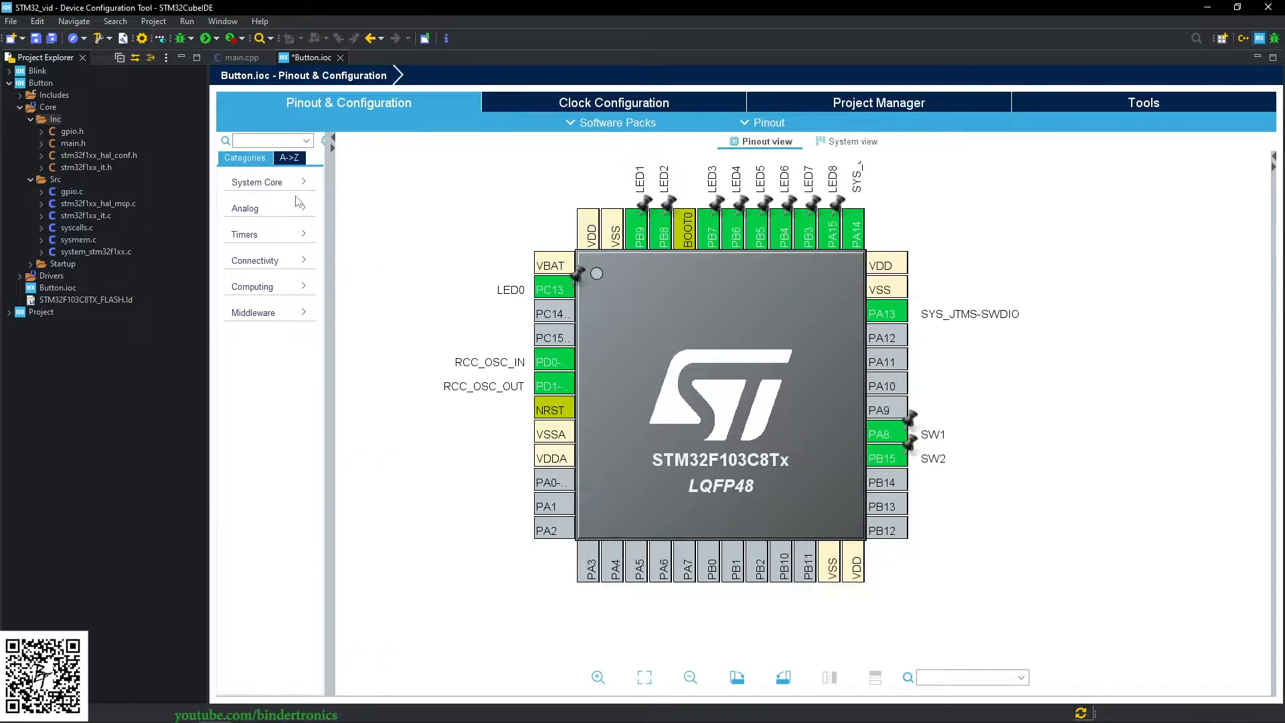
In System Core > GPIO, set PA8 (SW1) to Pull-up.
{"action": "left_click", "coordinate": [256, 182]}
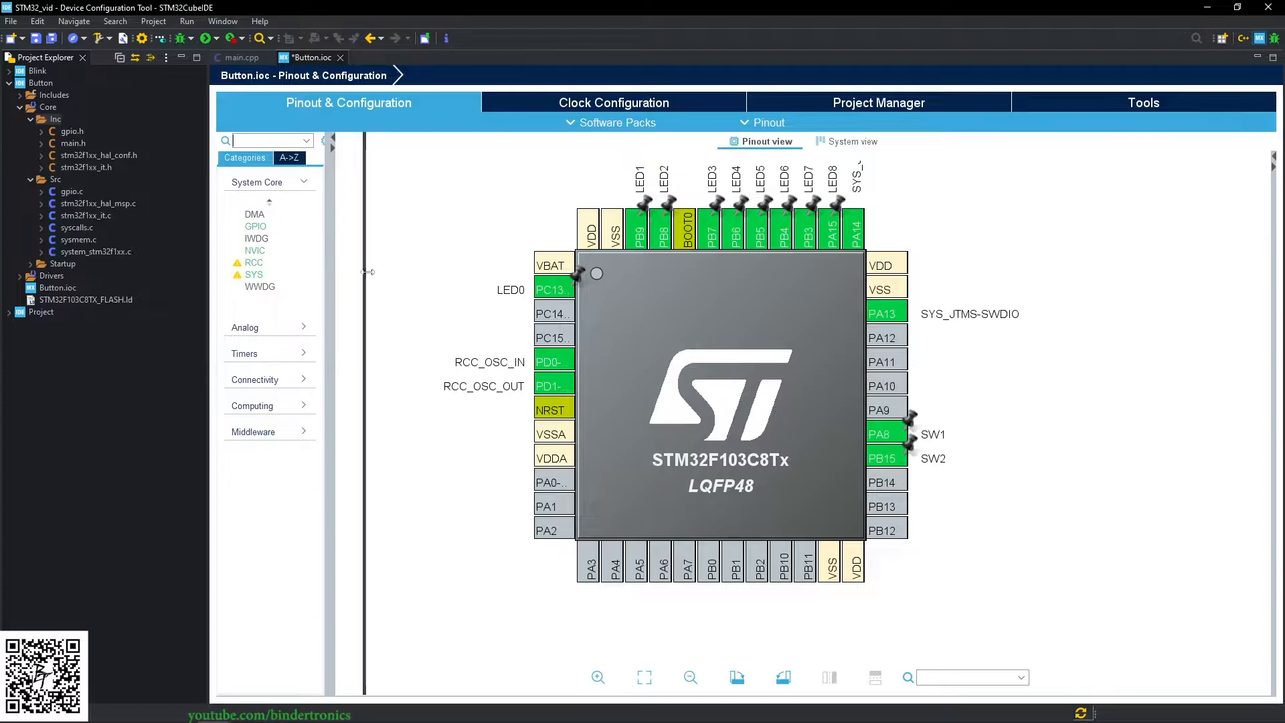
{"action": "left_click", "coordinate": [255, 225]}
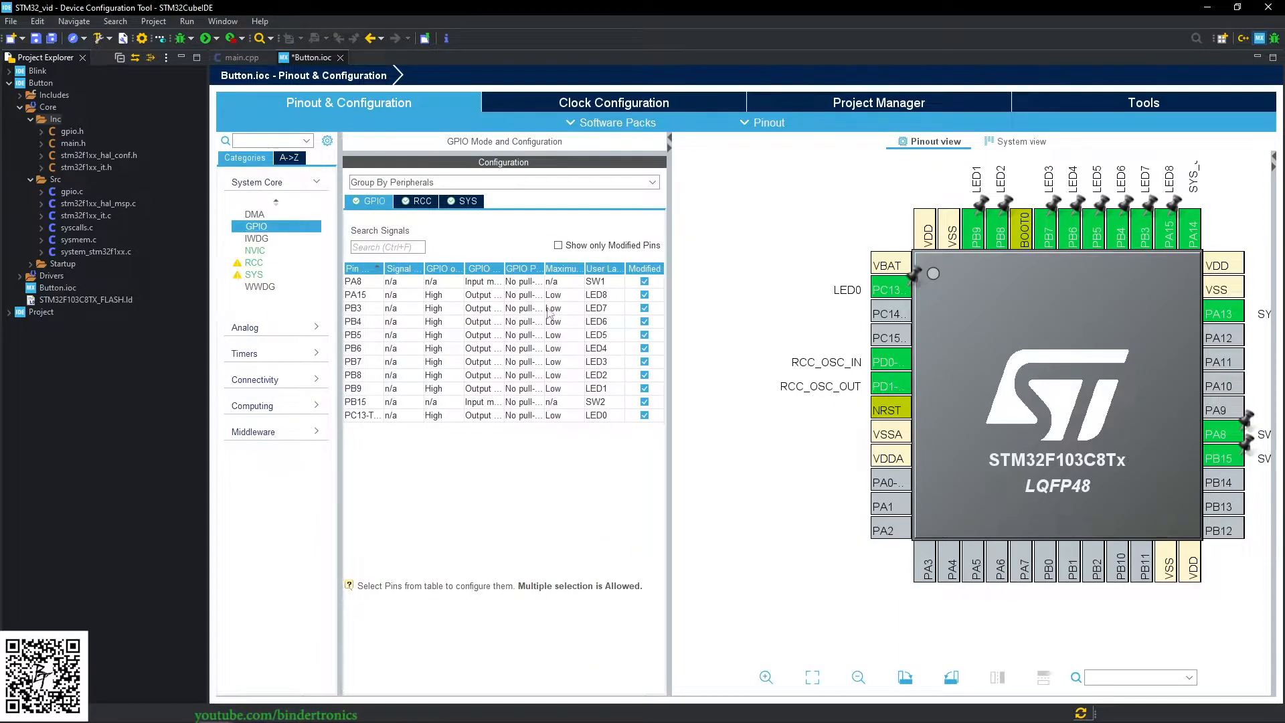
{"action": "left_click", "coordinate": [354, 402]}
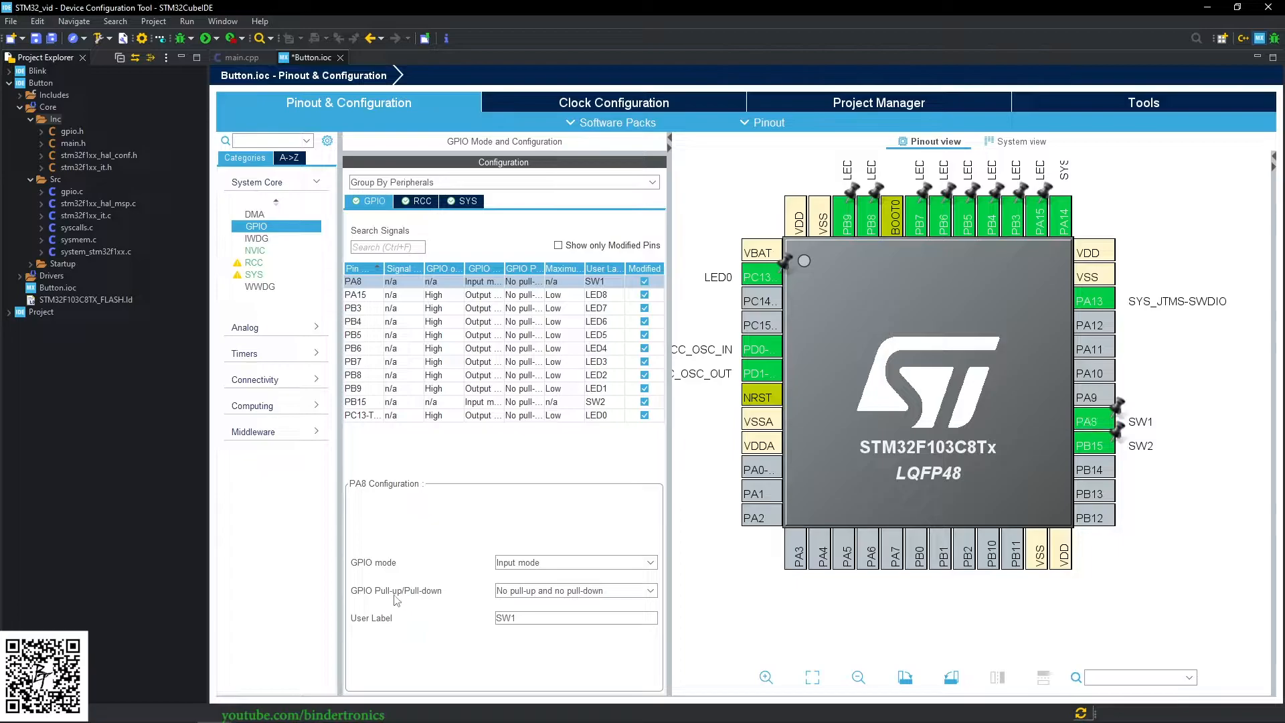
{"action": "mouse_move", "coordinate": [366, 601]}
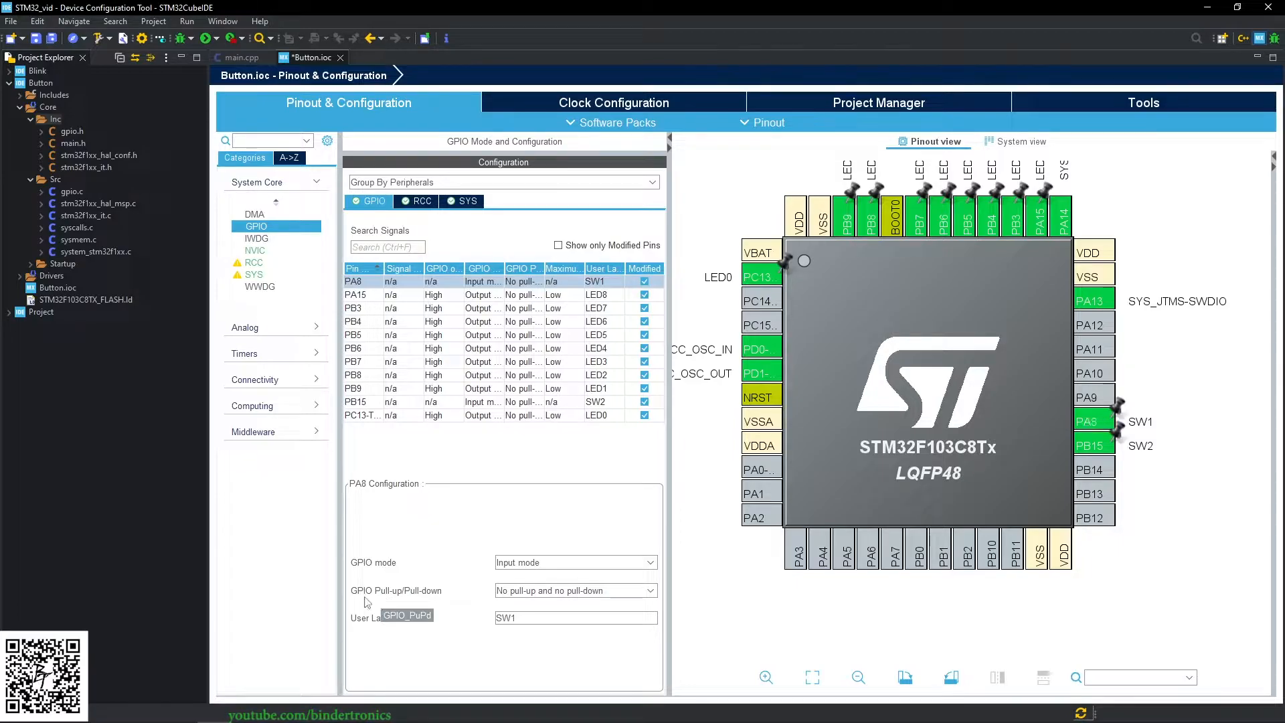
{"action": "left_click", "coordinate": [576, 590]}
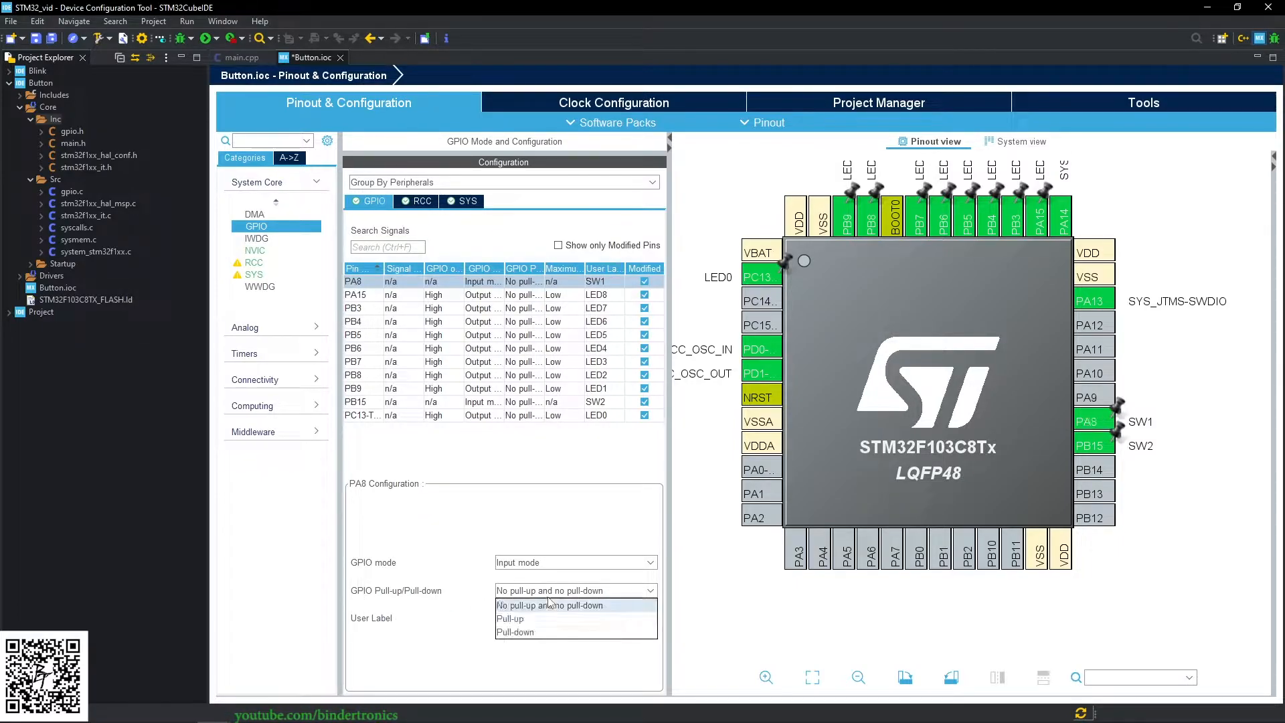
{"action": "left_click", "coordinate": [509, 619]}
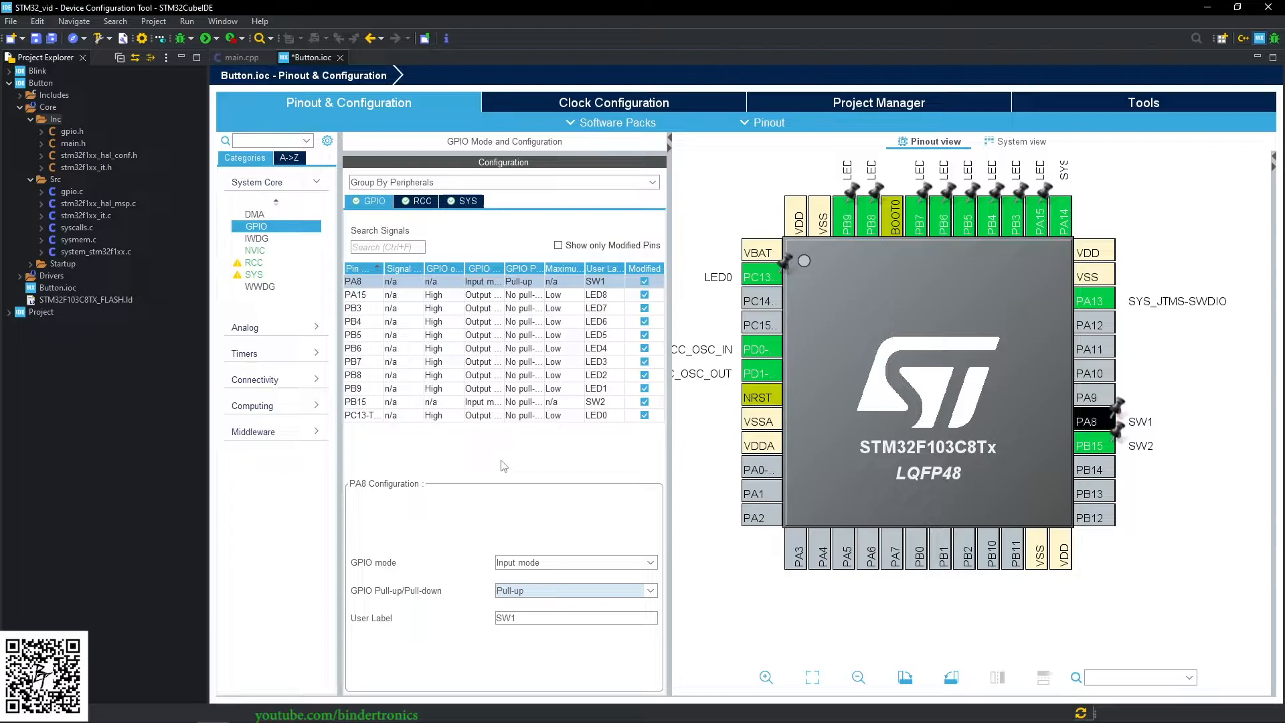
{"action": "mouse_move", "coordinate": [483, 478]}
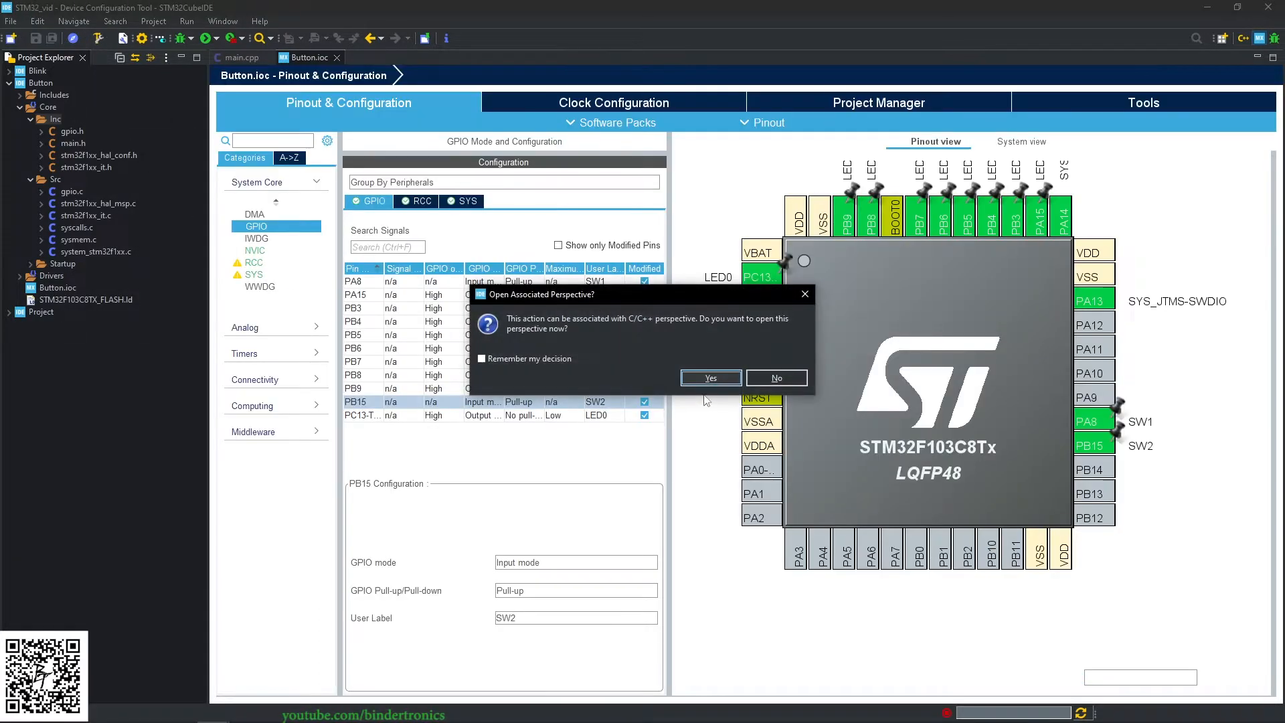
Switch to the C/C++ perspective and open the generated Src/main.c.
{"action": "left_click", "coordinate": [710, 378]}
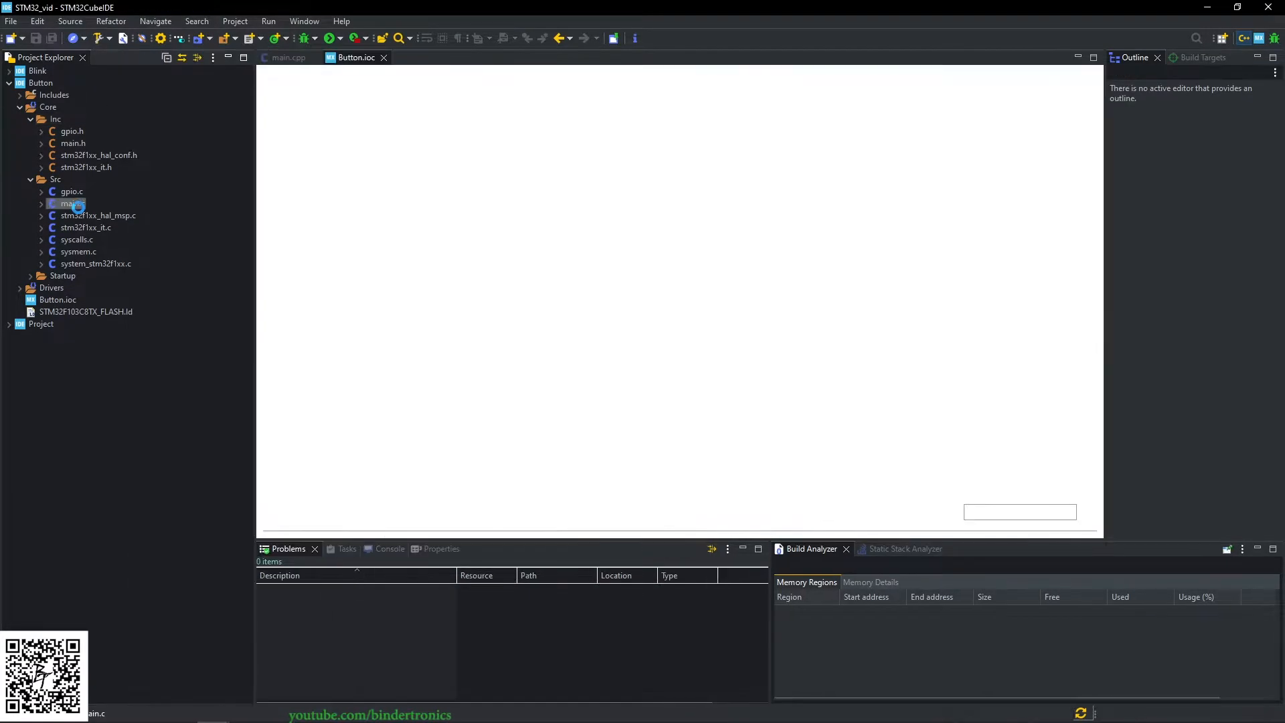
{"action": "double_click", "coordinate": [68, 202]}
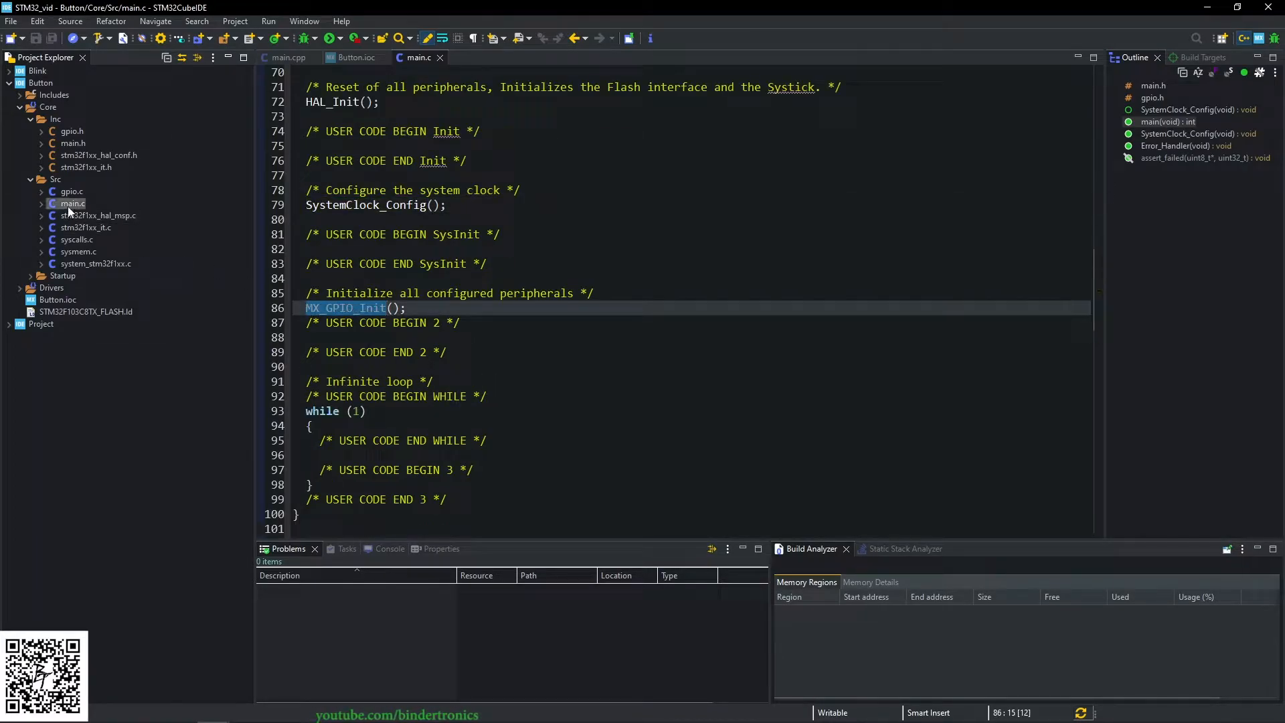
Rename main.c to main.cpp and copy Blink's gpio_hal.cpp and gpio_hal.h into Button.
{"action": "right_click", "coordinate": [70, 203]}
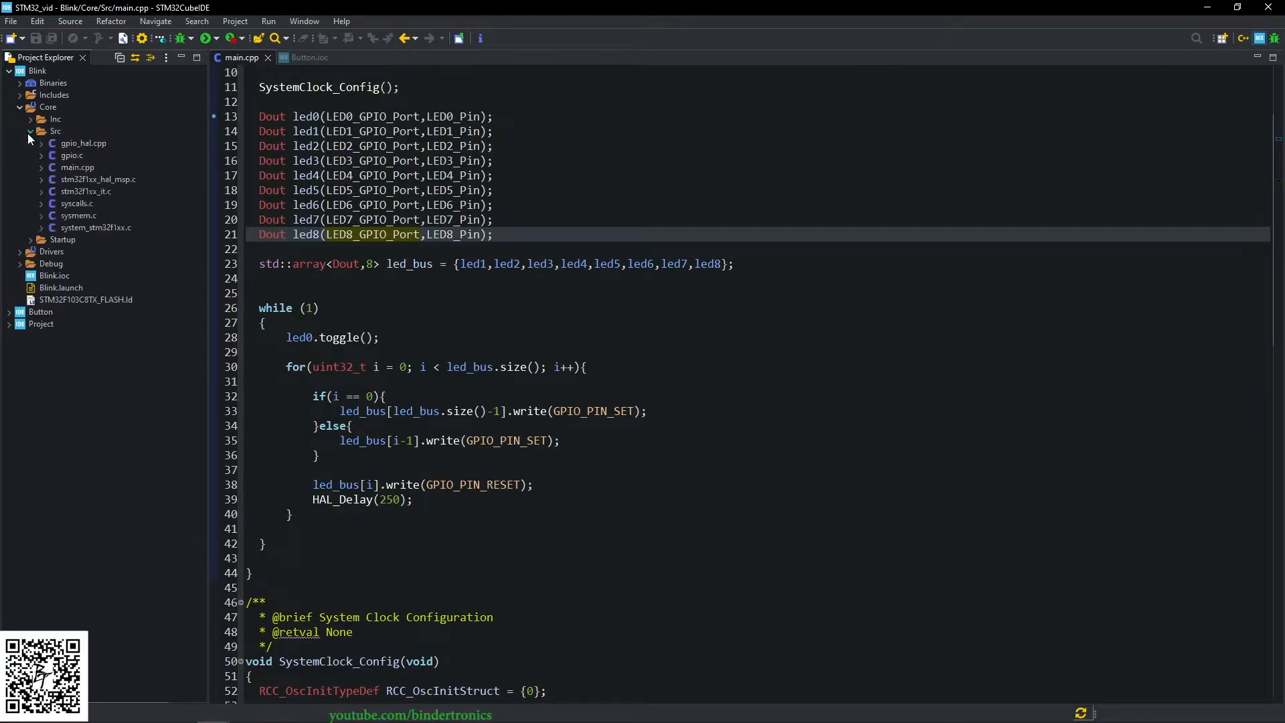
{"action": "left_click", "coordinate": [9, 311]}
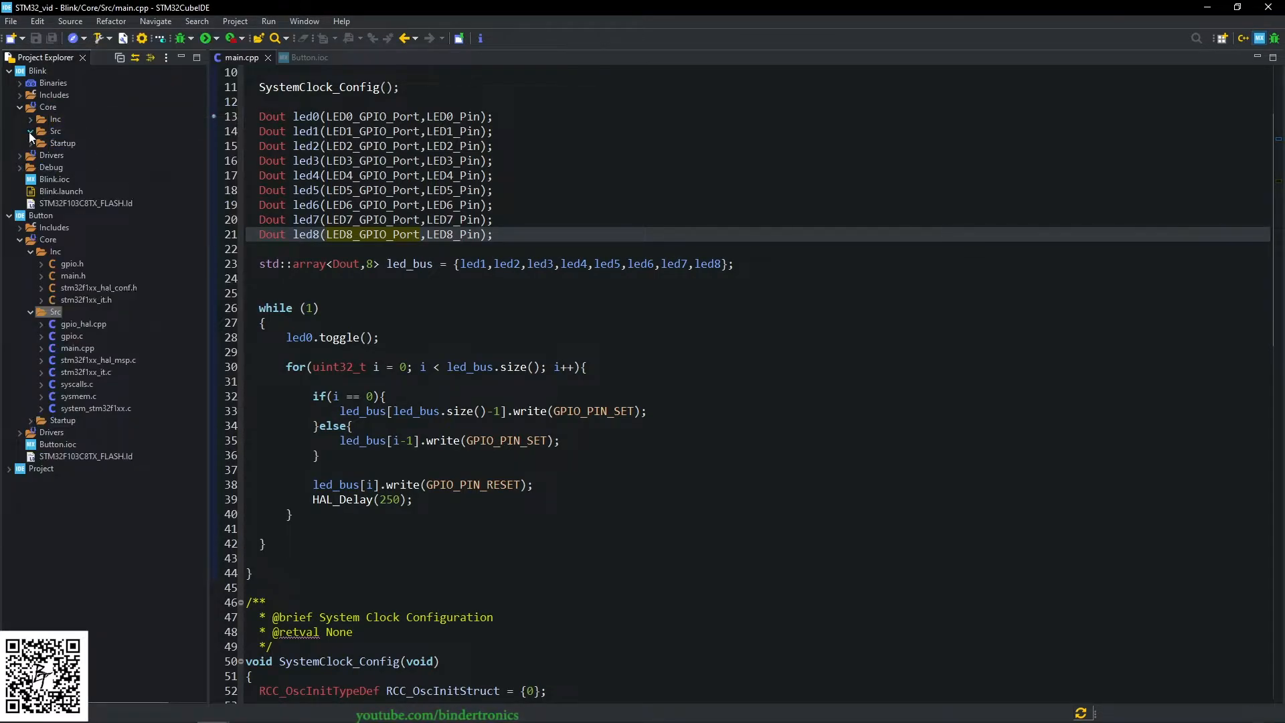
{"action": "right_click", "coordinate": [73, 131]}
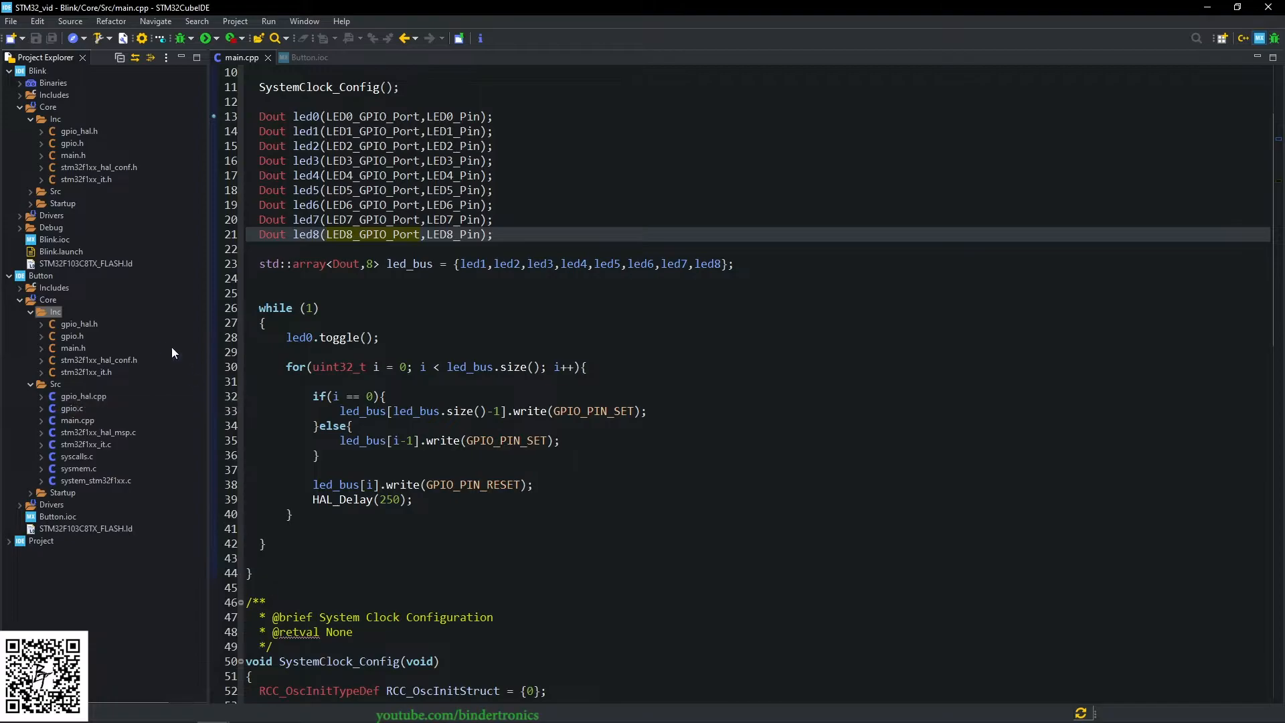
{"action": "left_click", "coordinate": [18, 70]}
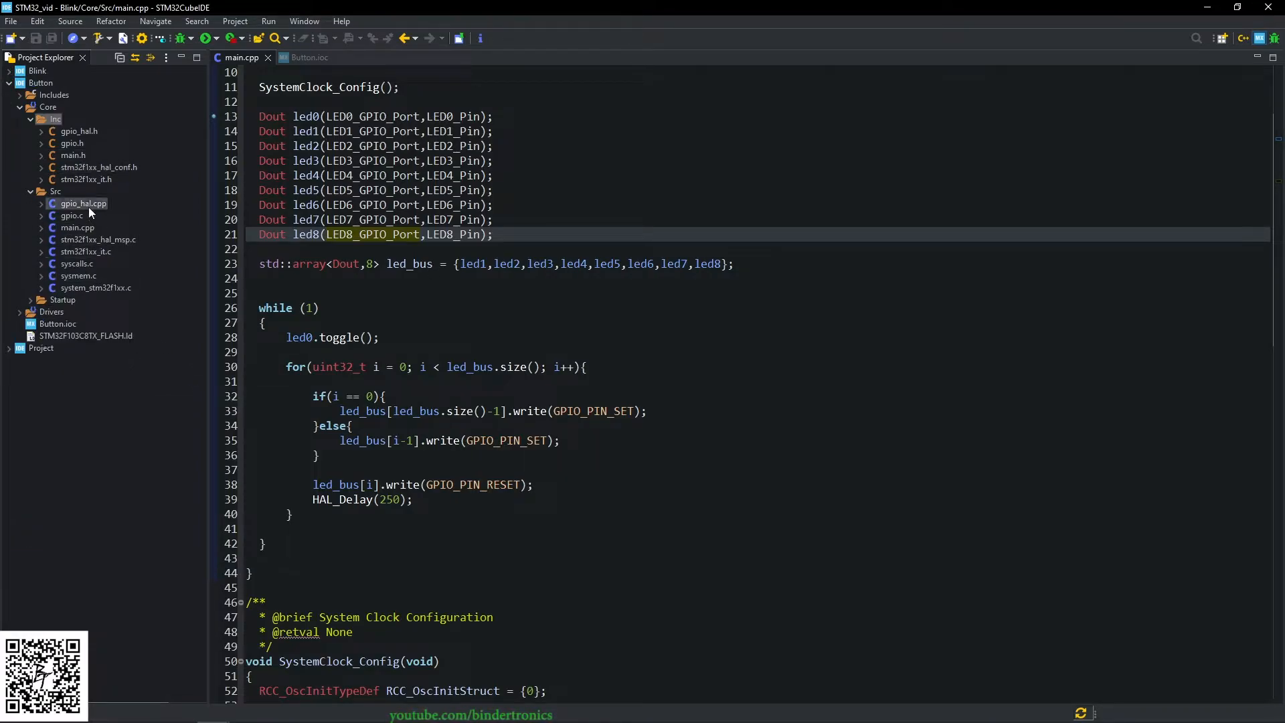
{"action": "left_click", "coordinate": [77, 227]}
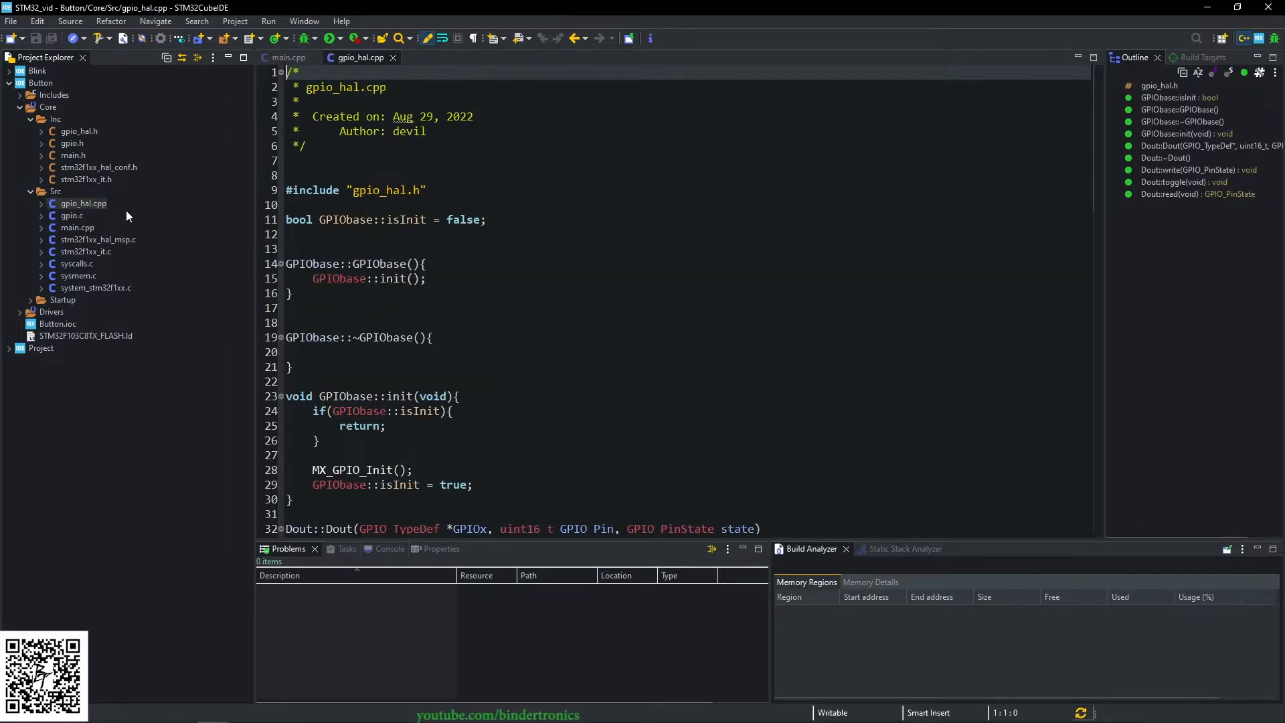
Open gpio_hal.h beside gpio_hal.cpp and scroll below the Dout class.
{"action": "left_click", "coordinate": [76, 132]}
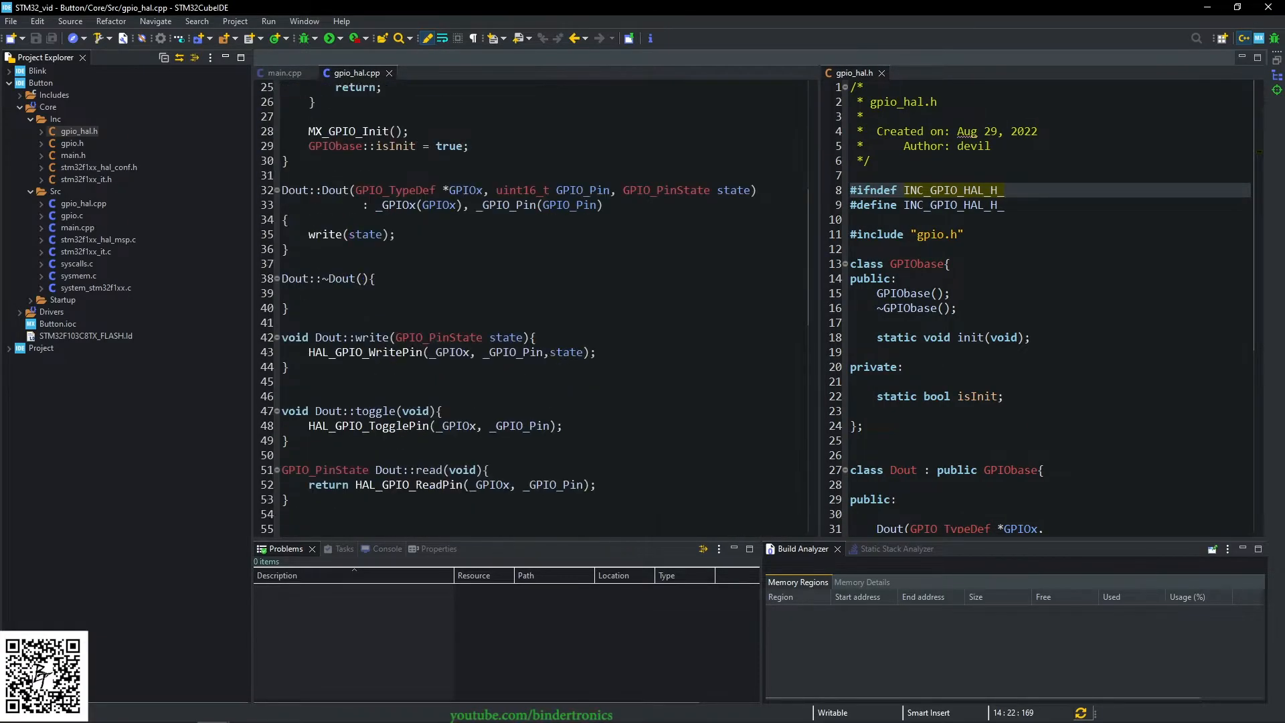
{"action": "scroll", "scroll_direction": "down", "scroll_amount": 3}
{"action": "type", "text": "class Di : public GPIObase{"}
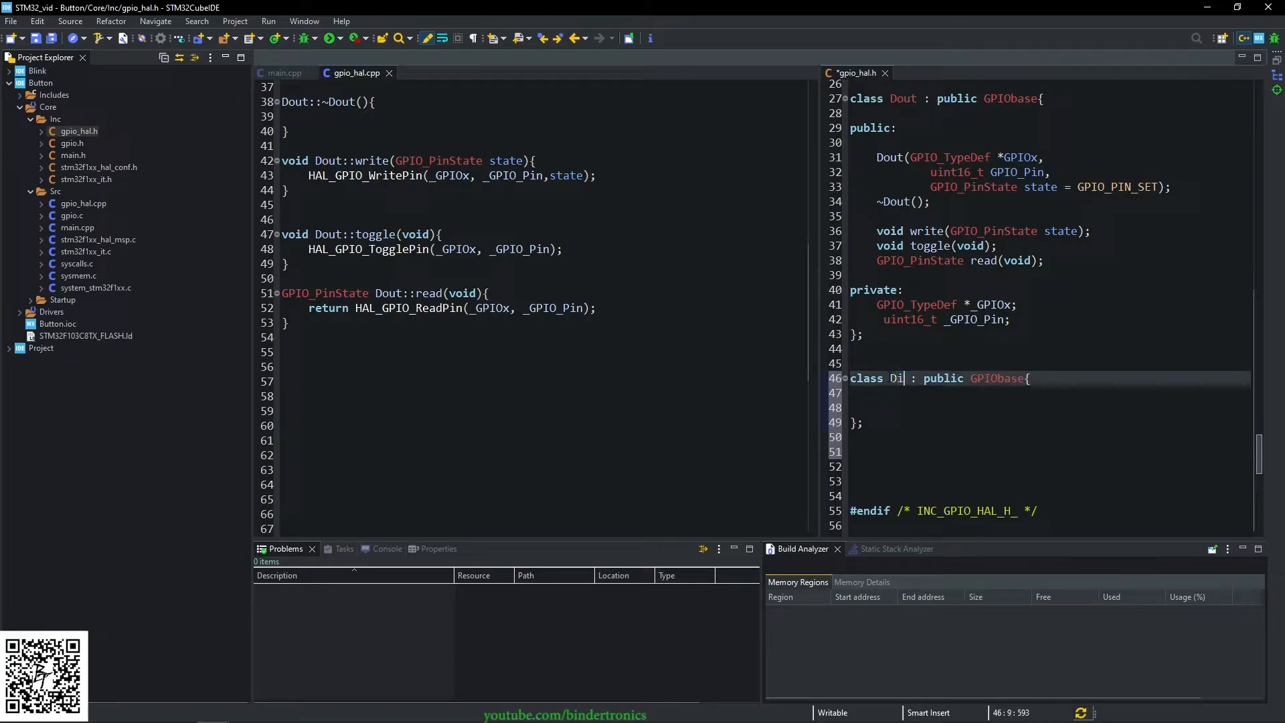
Declare class Din with constructor Din(GPIOx, GPIO_Pin), ~Din() and read().
{"action": "type", "text": "n"}
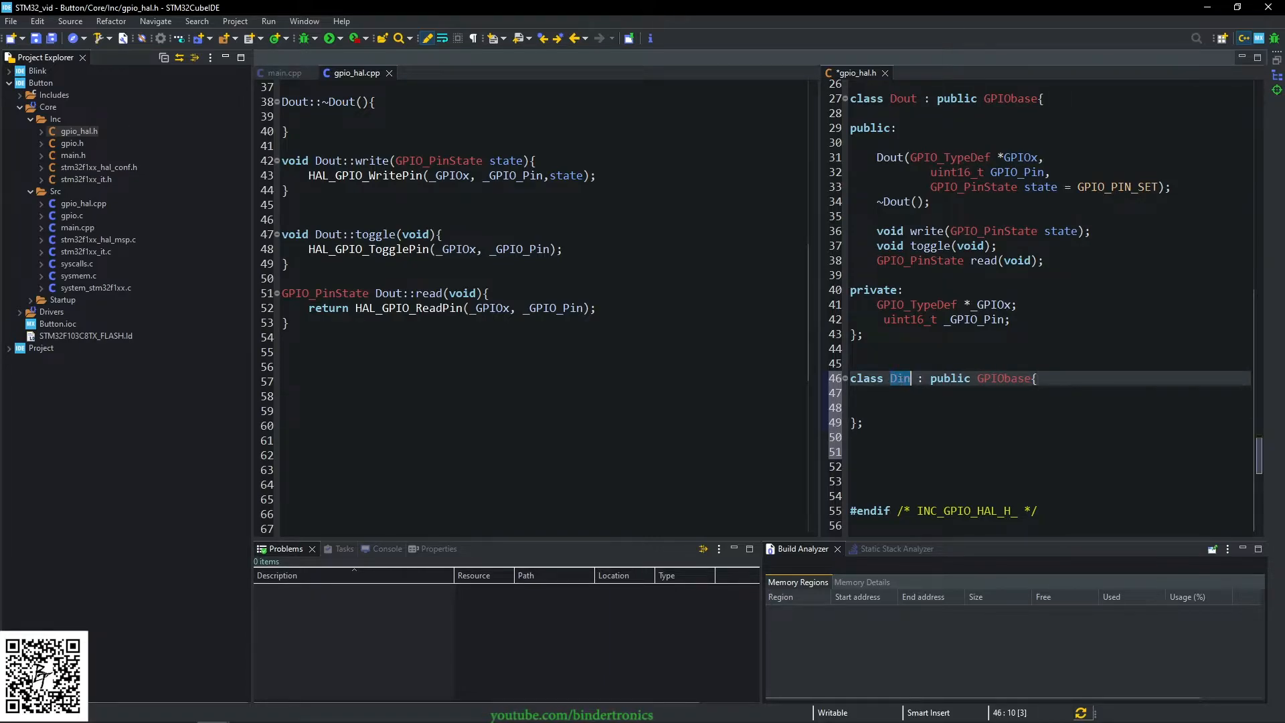
{"action": "type", "text": "Din();"}
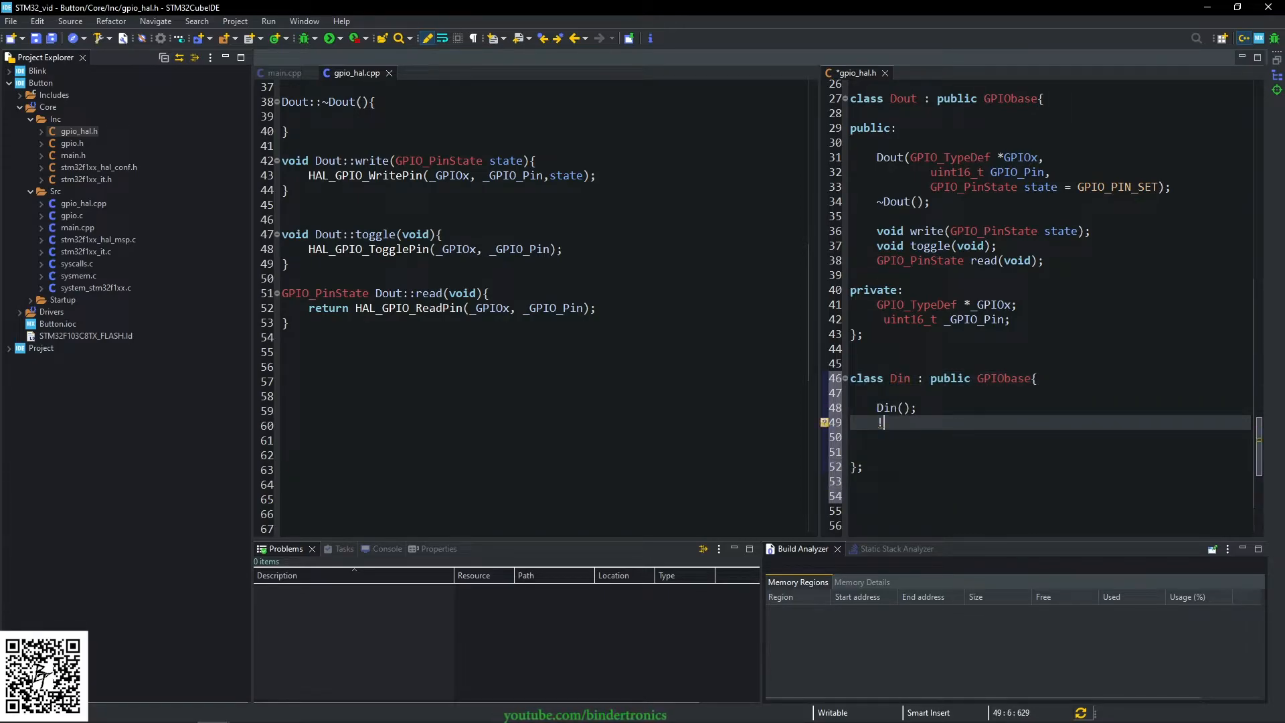
{"action": "type", "text": "~Din();"}
{"action": "left_click", "coordinate": [1050, 392]}
{"action": "type", "text": "public:"}
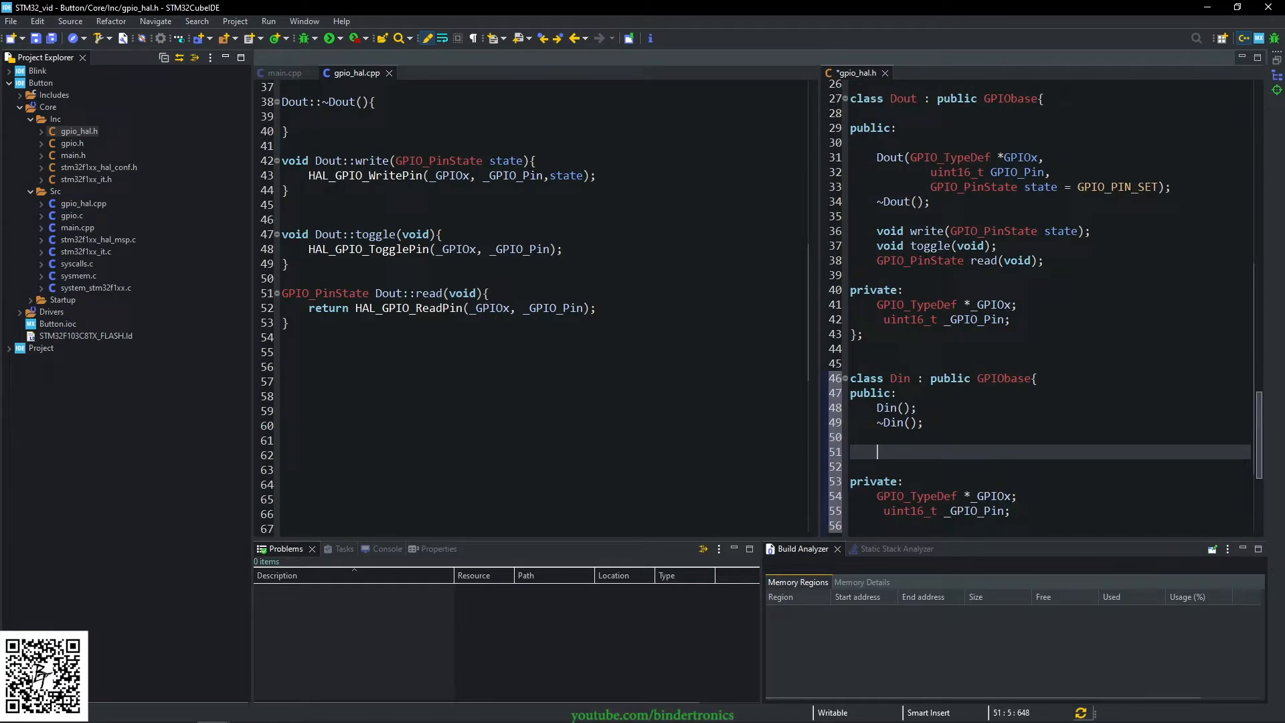
{"action": "left_click_drag", "start_coordinate": [911, 158], "coordinate": [1051, 172]}
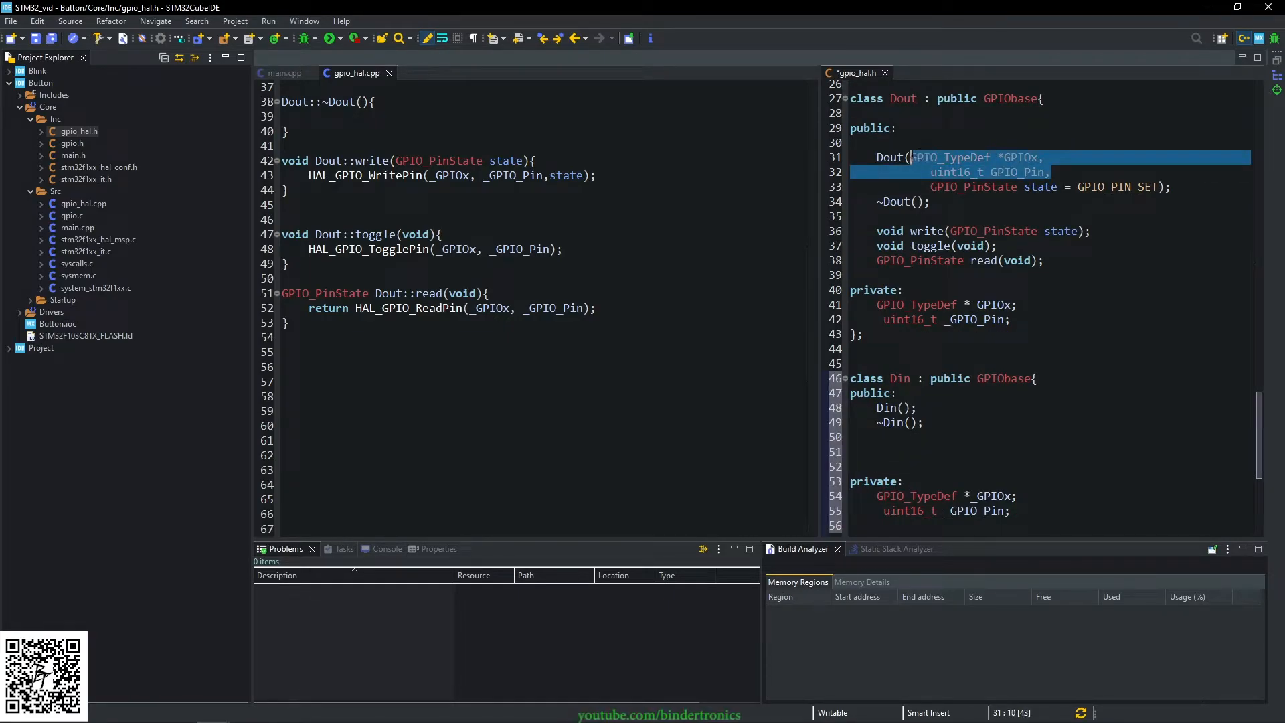
{"action": "left_click", "coordinate": [903, 408]}
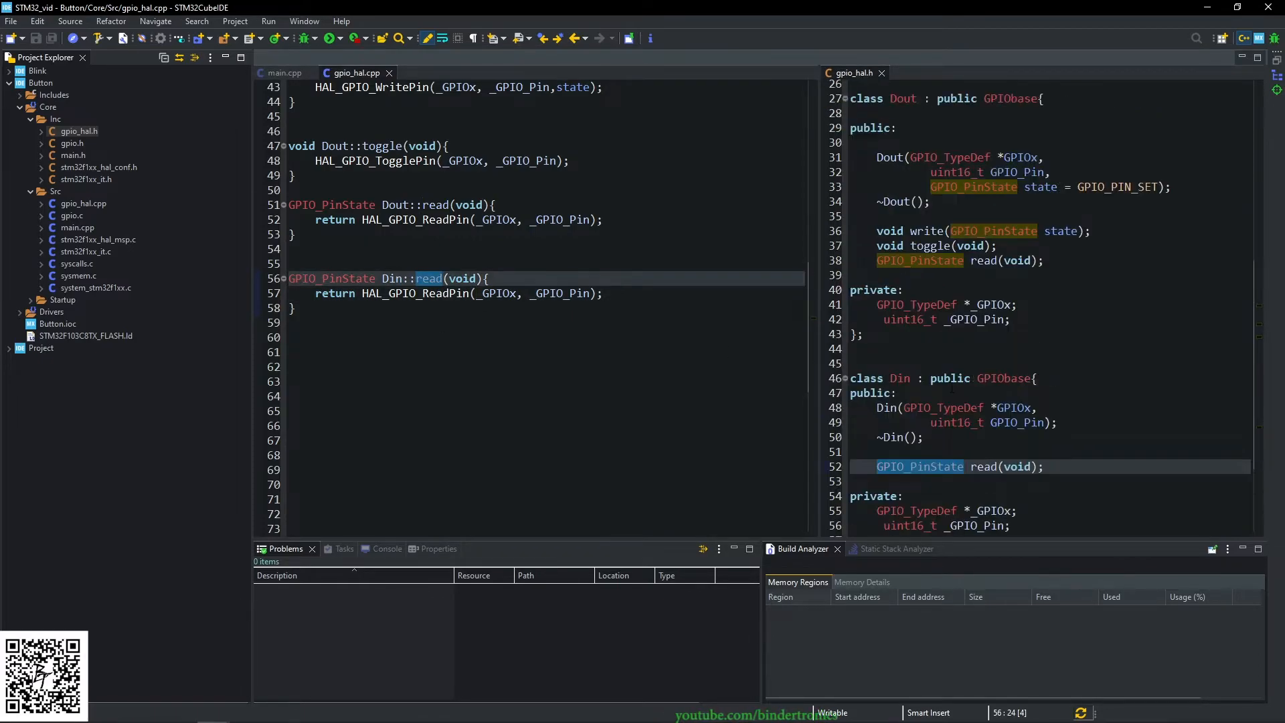
In main.cpp, declare Din SW1(); and Din SW2(); after led_bus.
{"action": "left_click", "coordinate": [281, 72]}
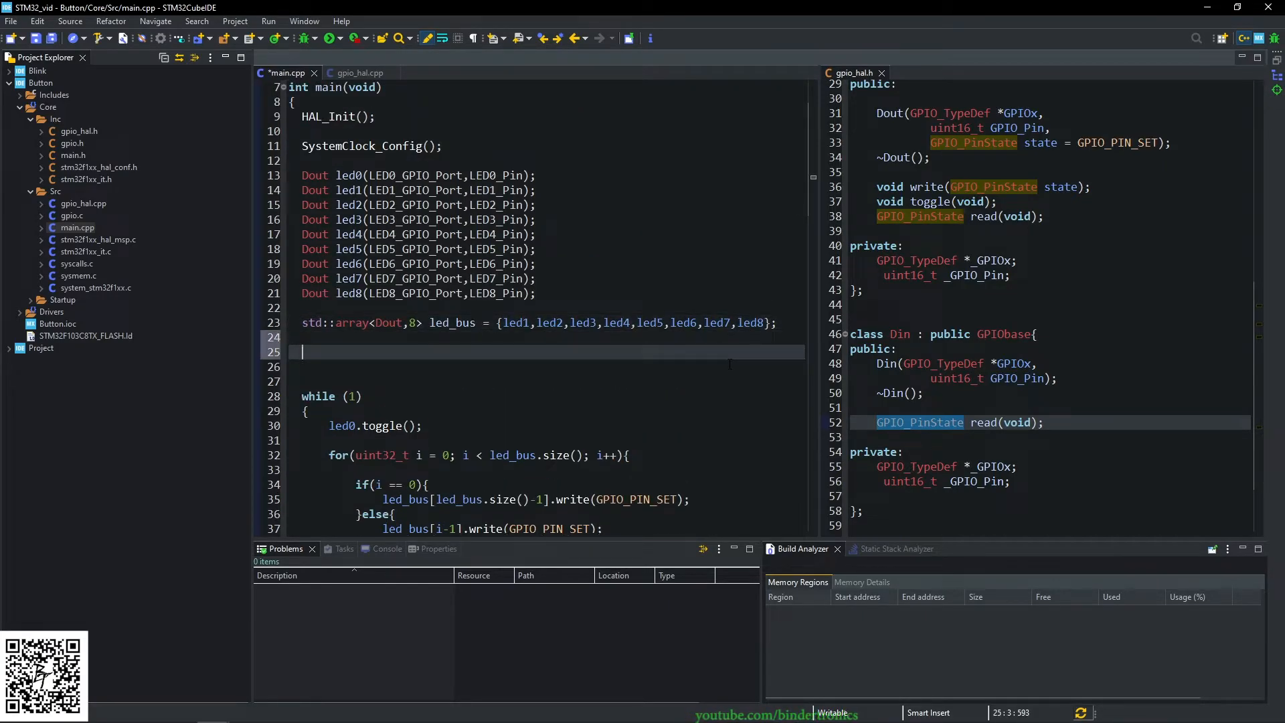
{"action": "type", "text": "Din S"}
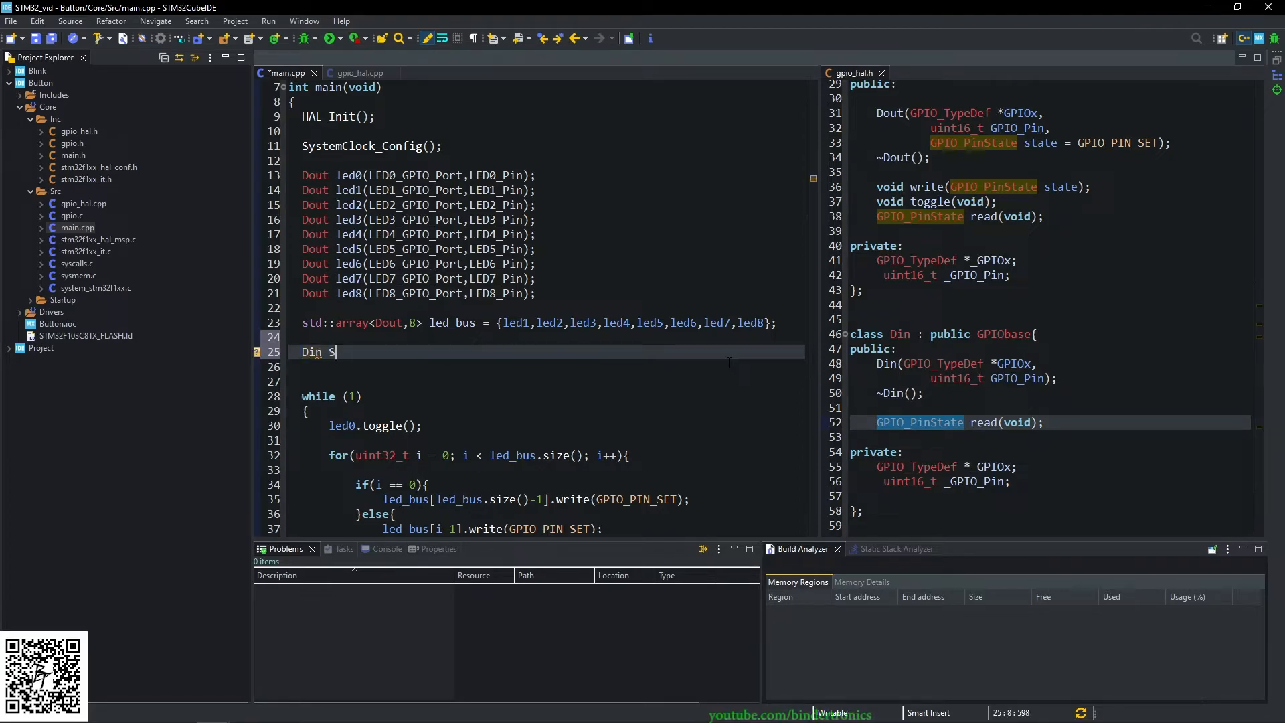
{"action": "type", "text": "W1();"}
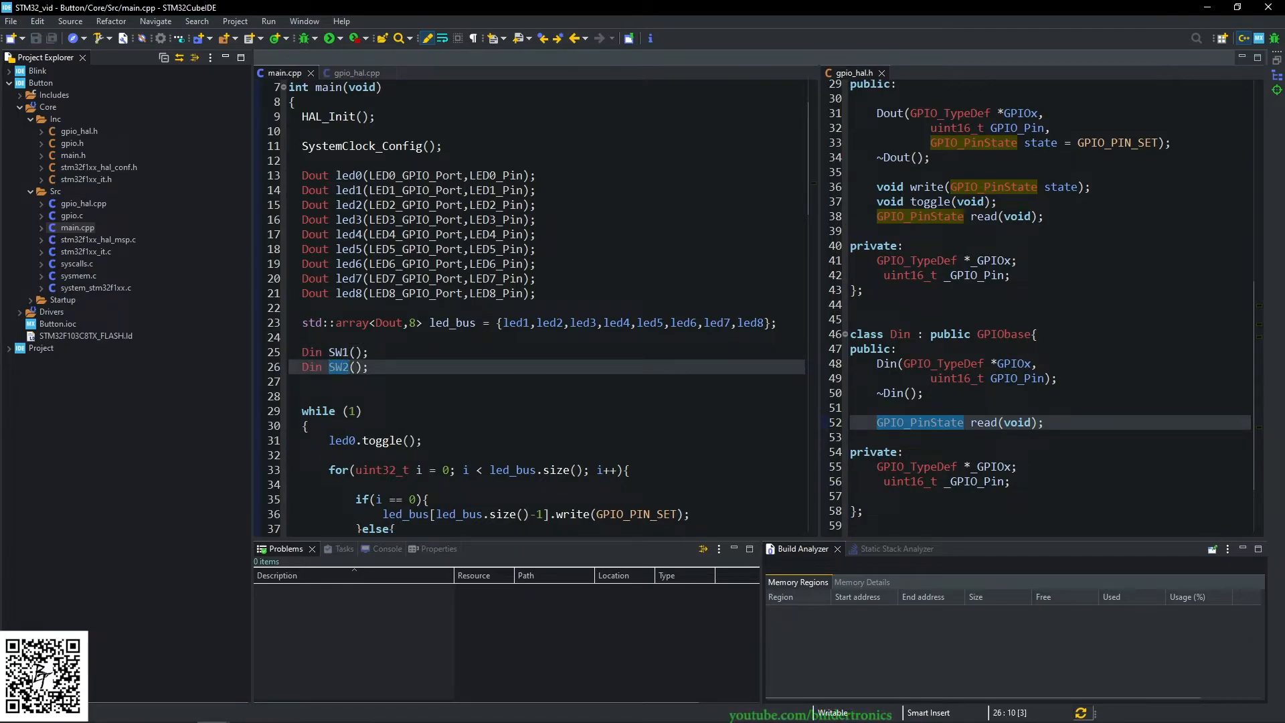
{"action": "mouse_move", "coordinate": [150, 284]}
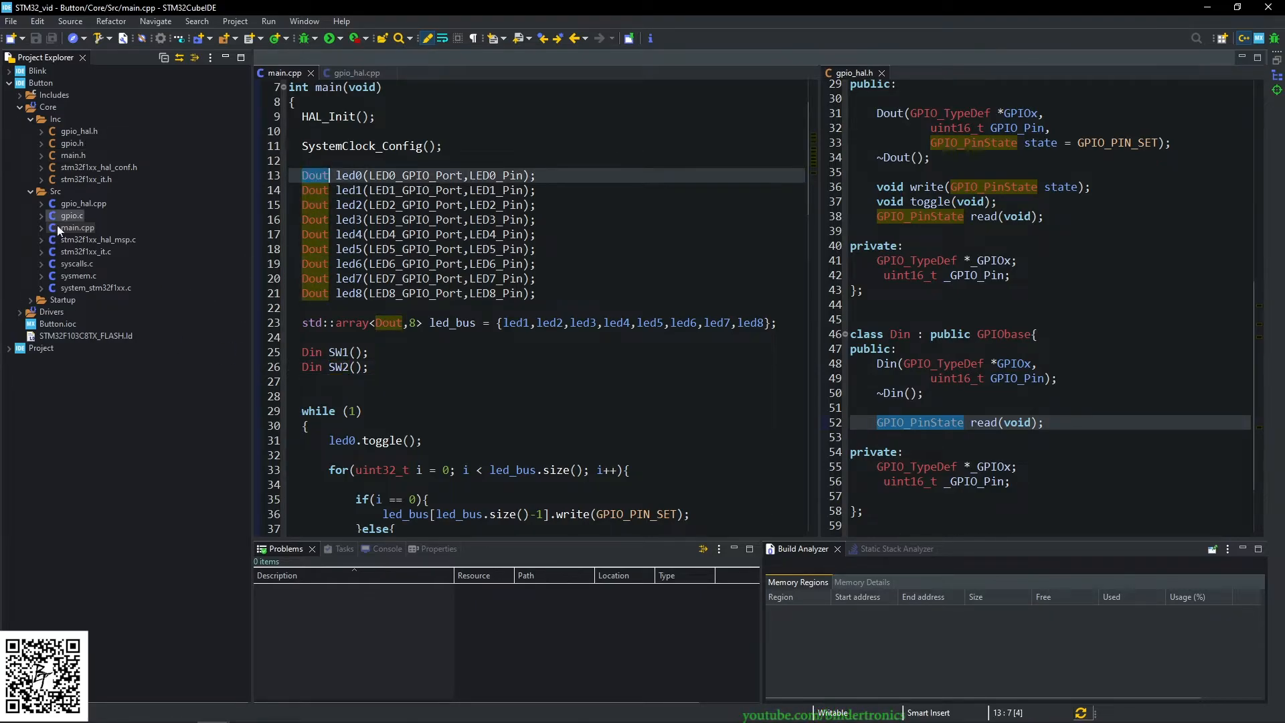
{"action": "mouse_move", "coordinate": [76, 229]}
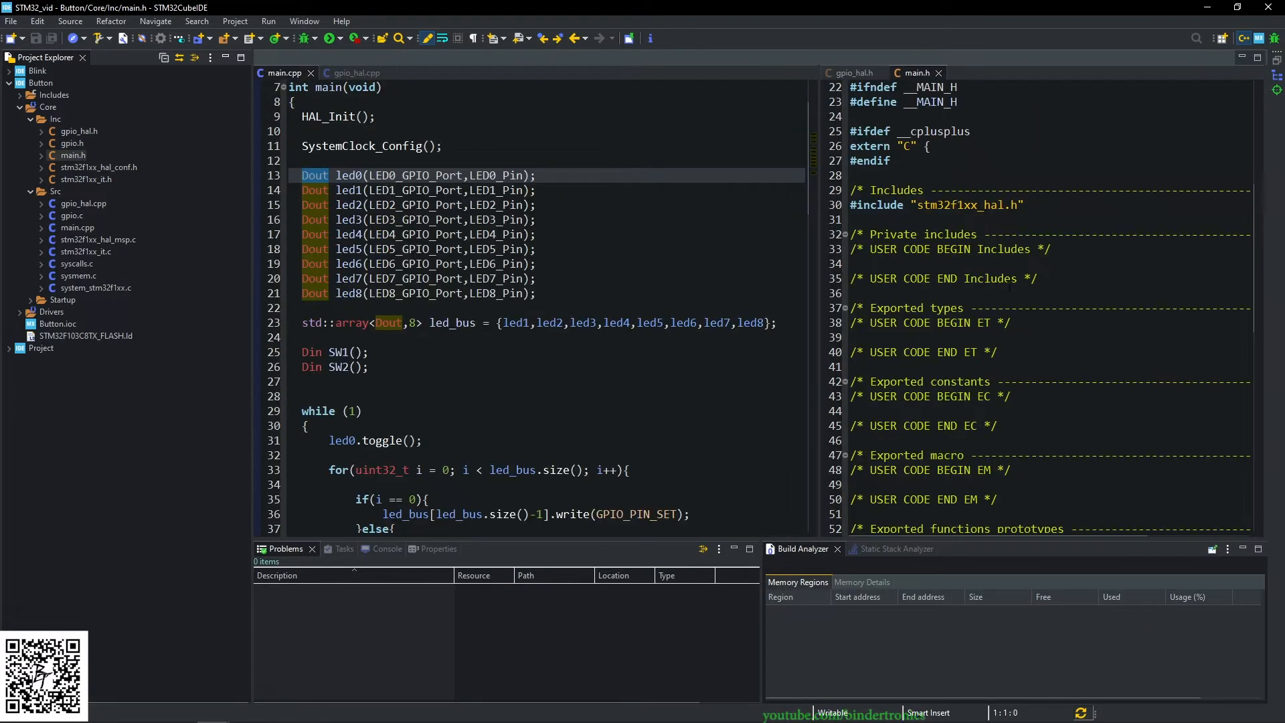
Pass SW1_GPIO_Port/SW1_Pin and SW2_GPIO_Port/SW2_Pin to the SW1 and SW2 constructors.
{"action": "scroll", "scroll_direction": "down", "scroll_amount": 3}
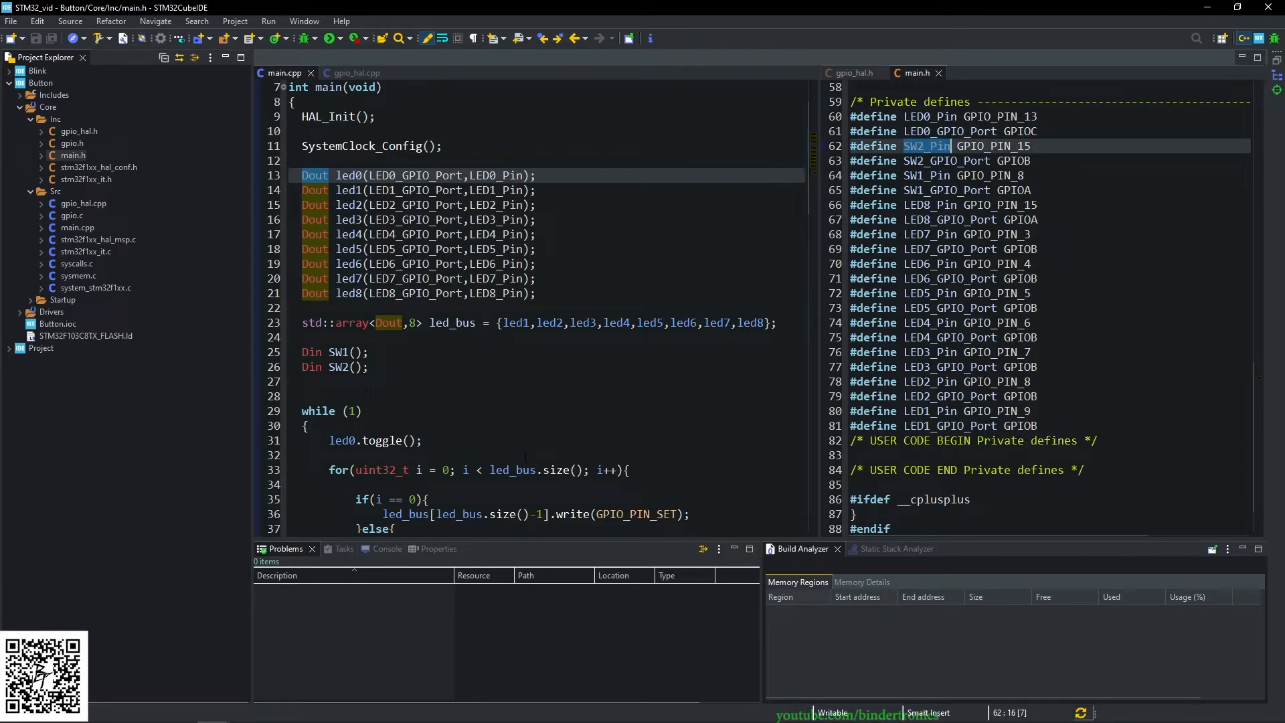
{"action": "type", "text": "SW2_Pin"}
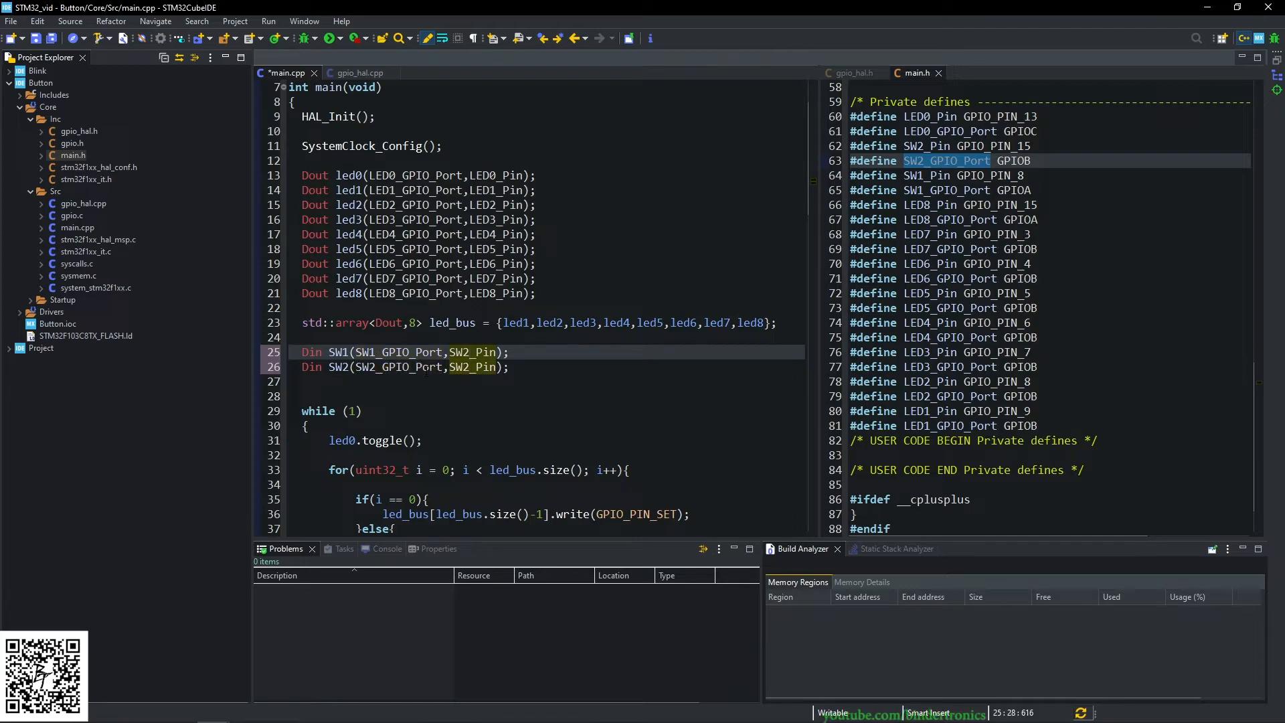
{"action": "type", "text": "SW1_Pin"}
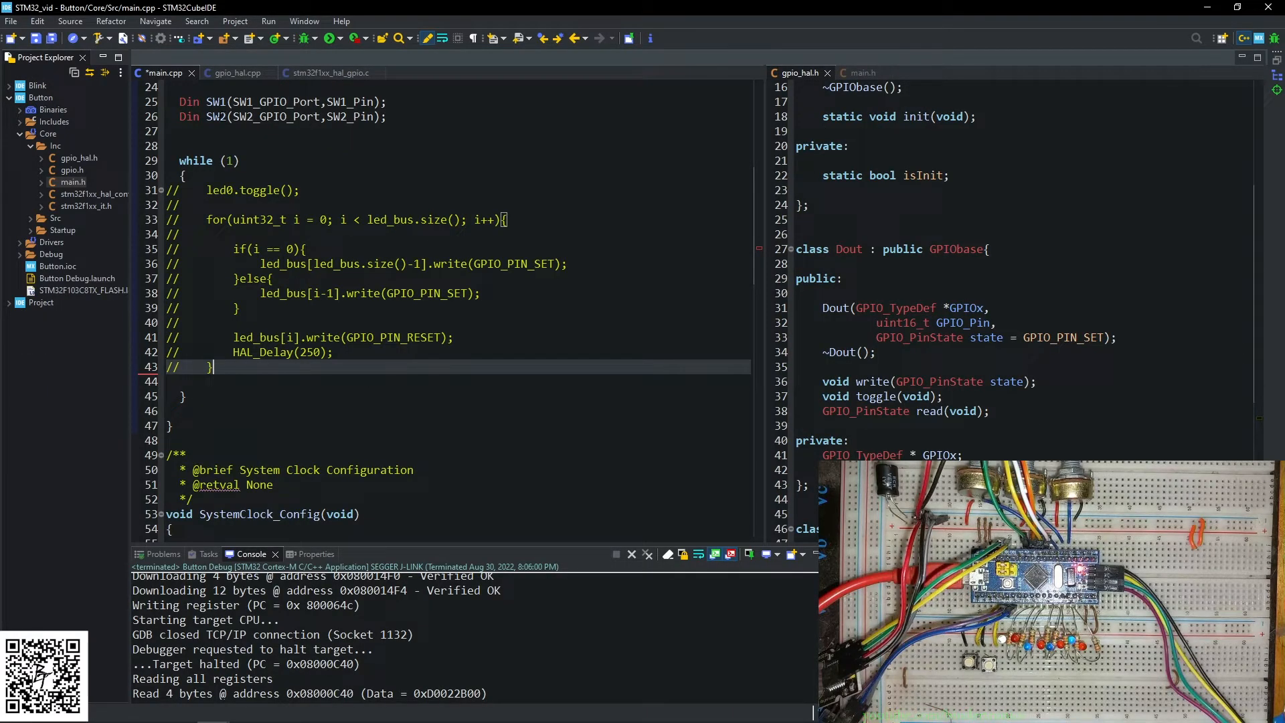
Add led1.write(SW1.read()); inside the while(1) loop.
{"action": "double_click", "coordinate": [209, 101]}
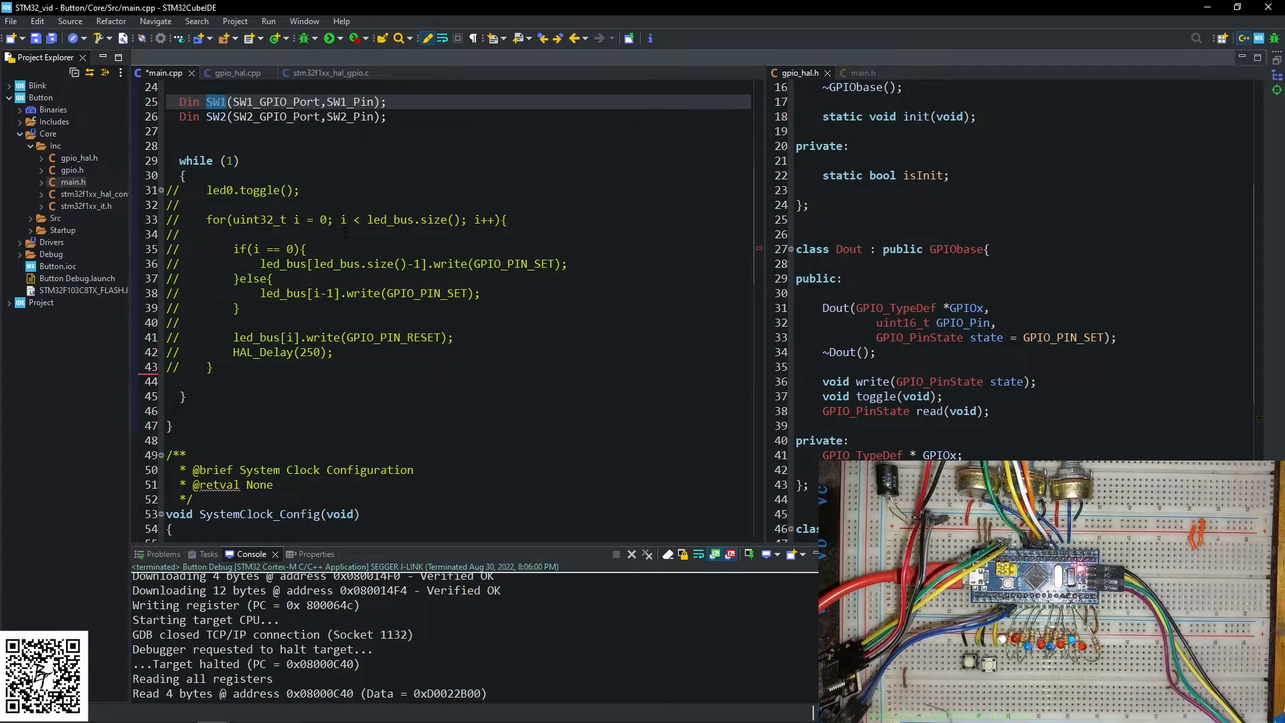
{"action": "type", "text": "SW1"}
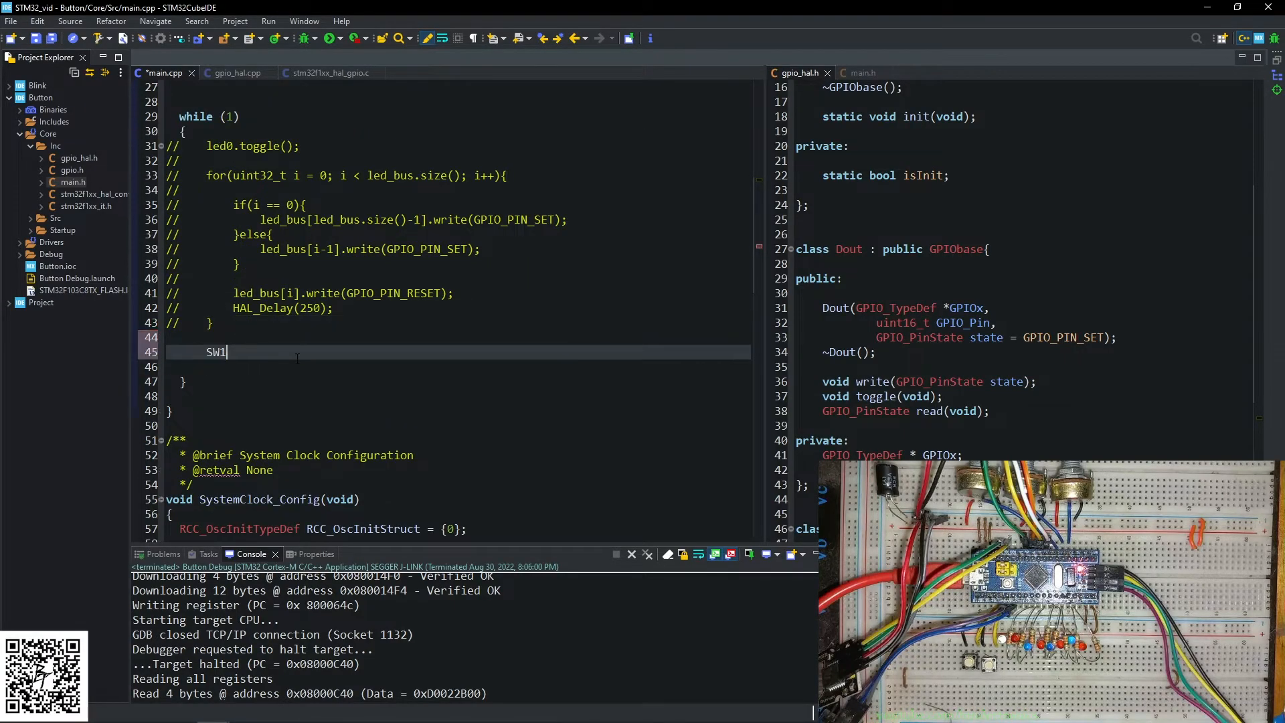
{"action": "type", "text": ".read()"}
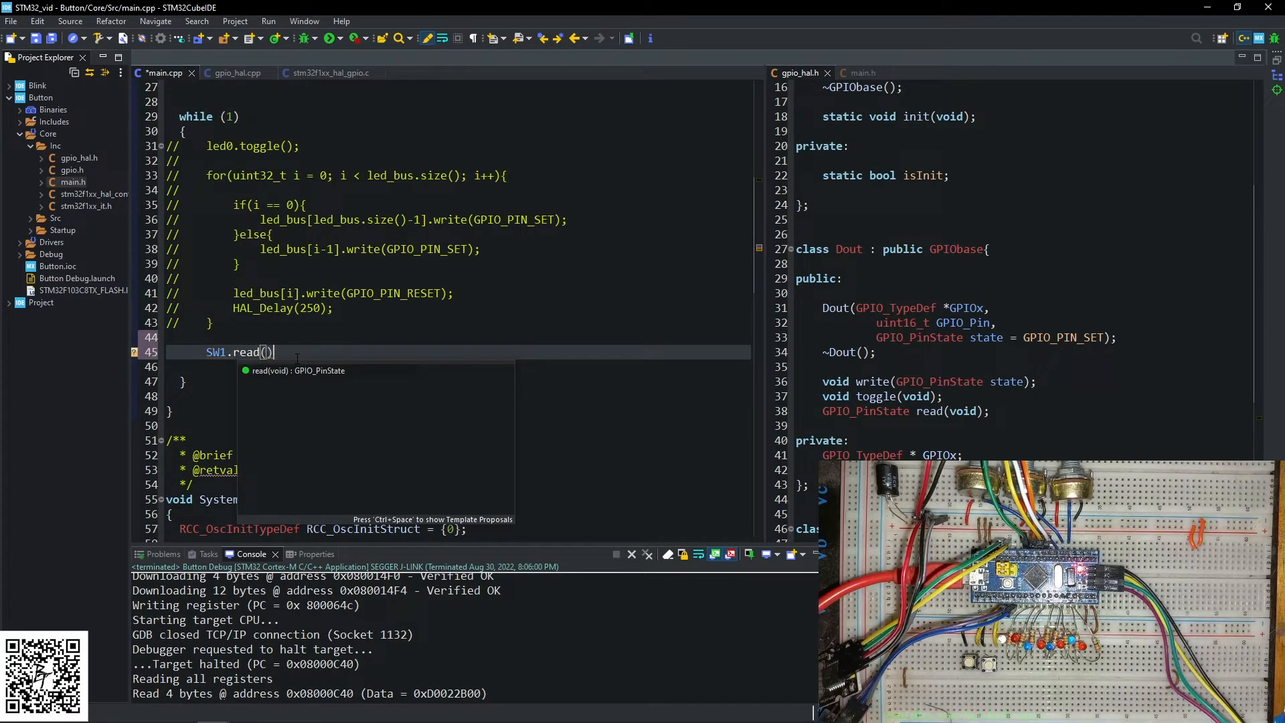
{"action": "type", "text": ";"}
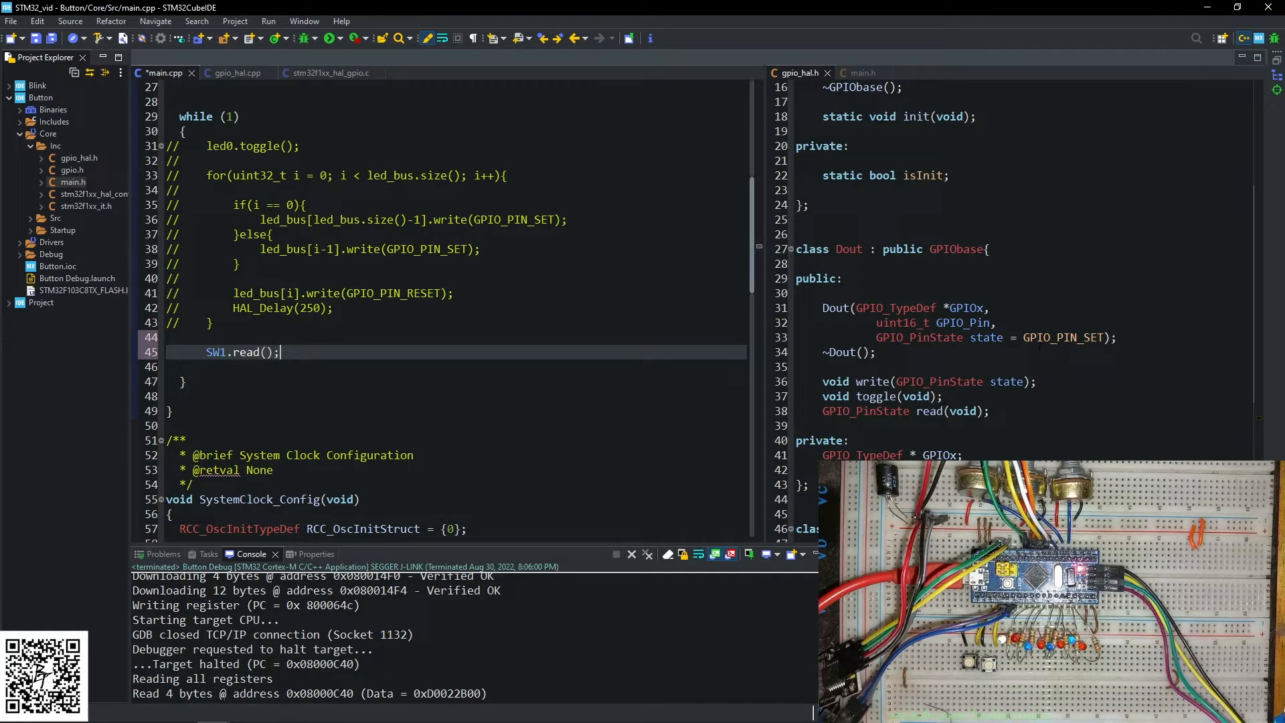
{"action": "double_click", "coordinate": [917, 337]}
{"action": "type", "text": "led1"}
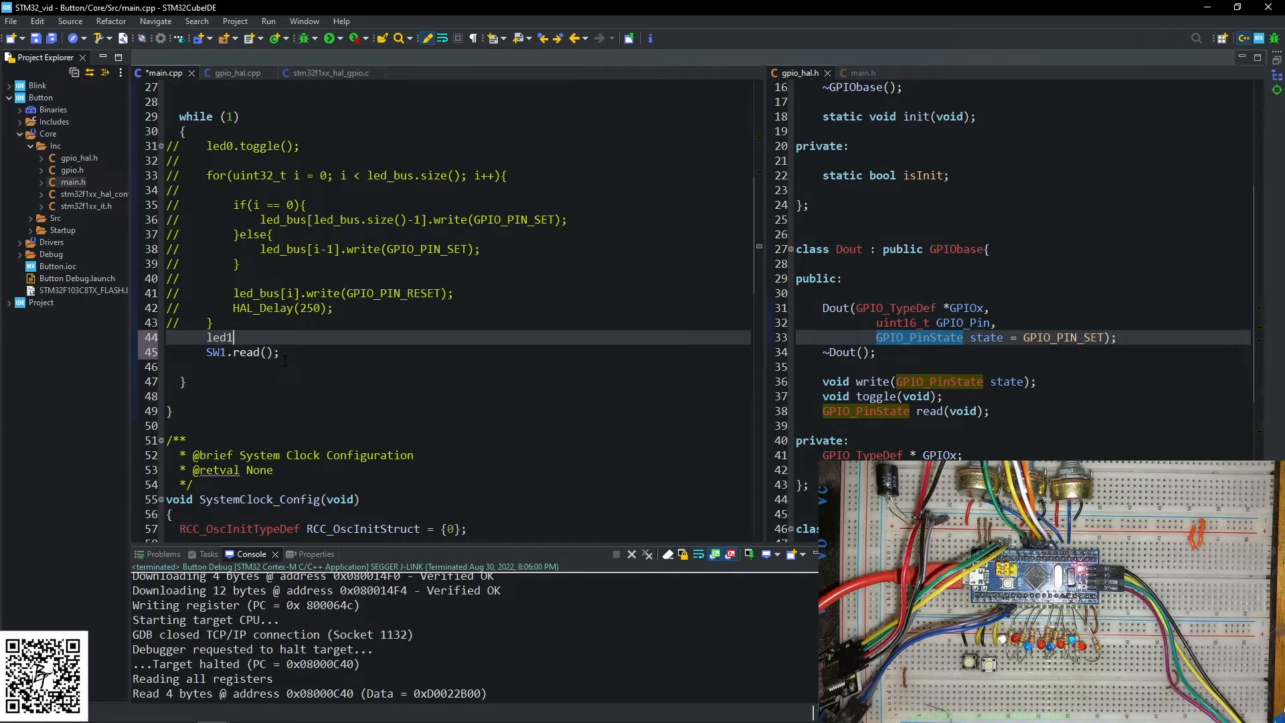
{"action": "type", "text": ".write()"}
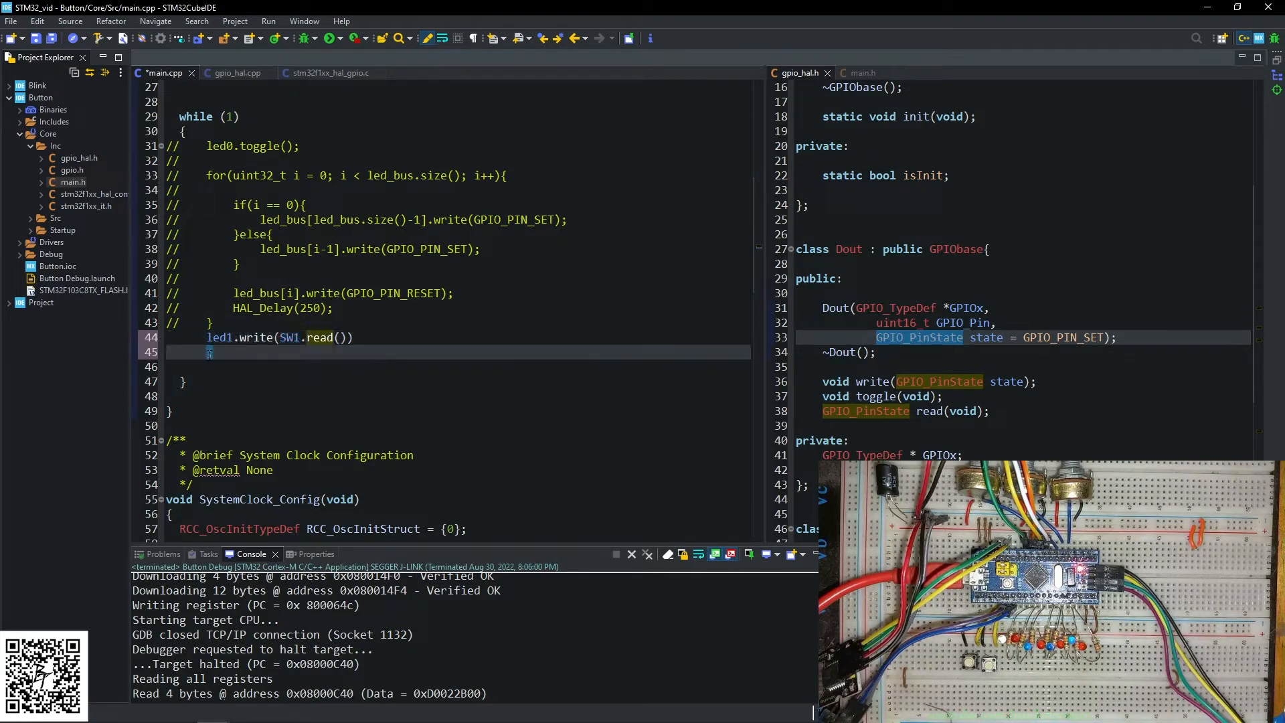
{"action": "type", "text": ";"}
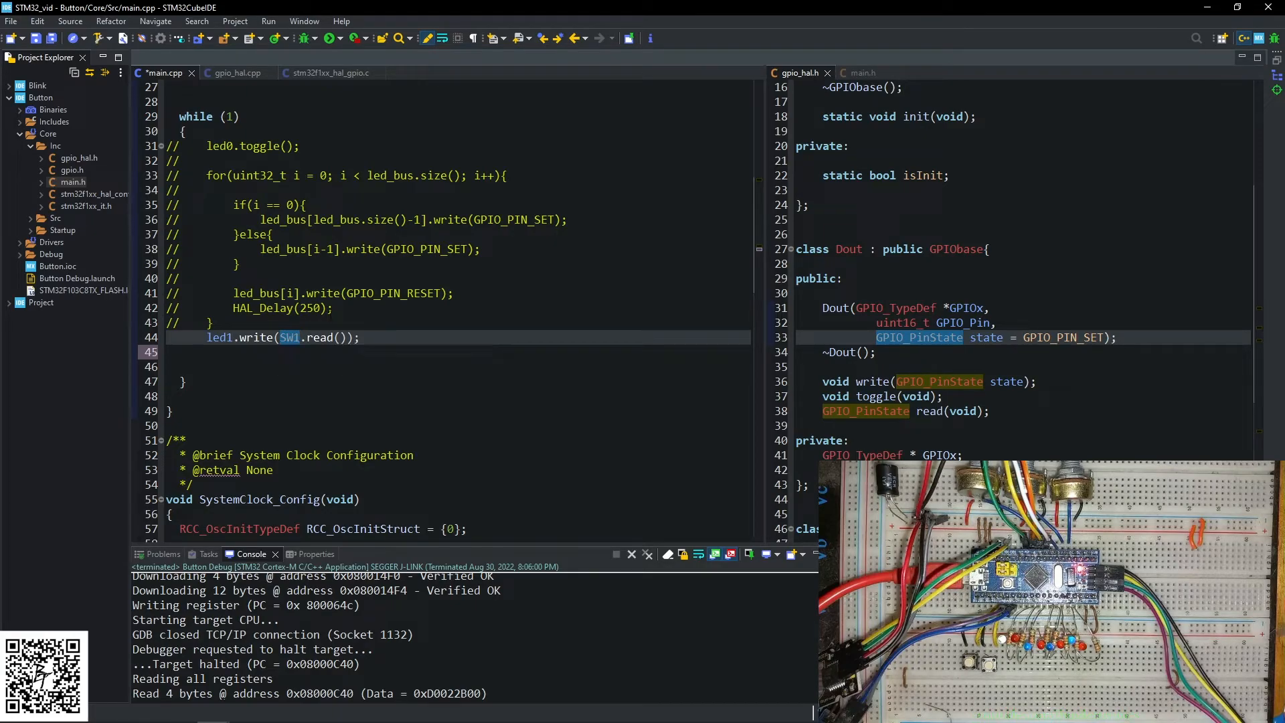
{"action": "double_click", "coordinate": [256, 337]}
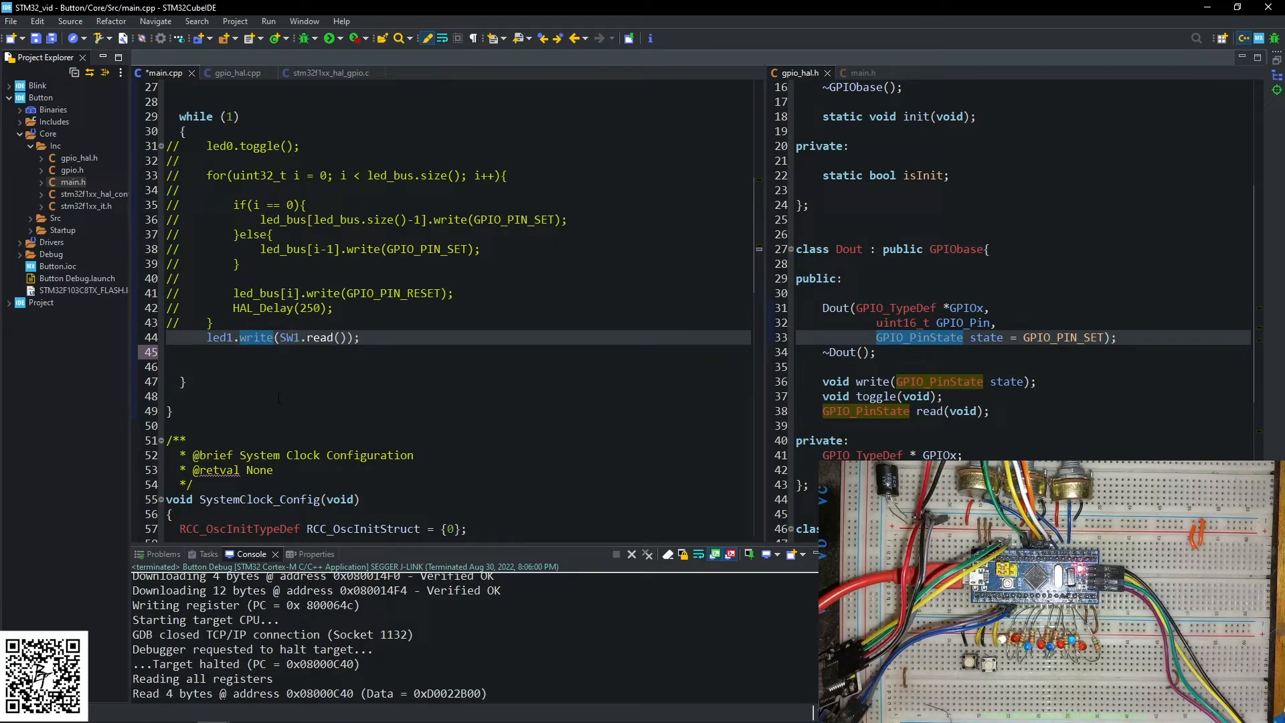